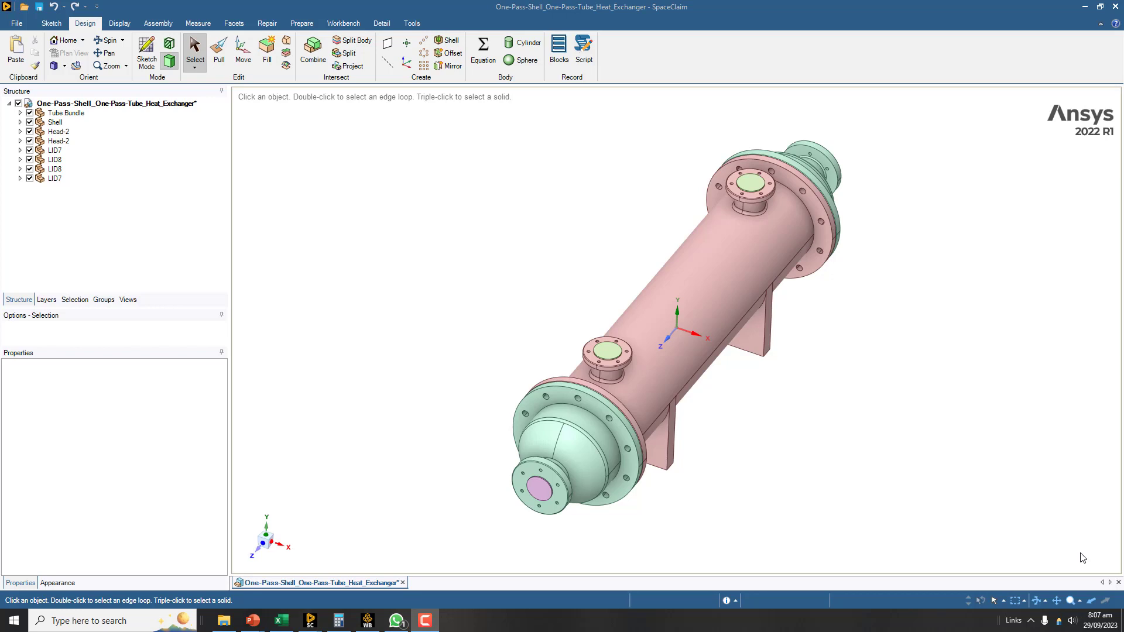
mouse_move(987, 504)
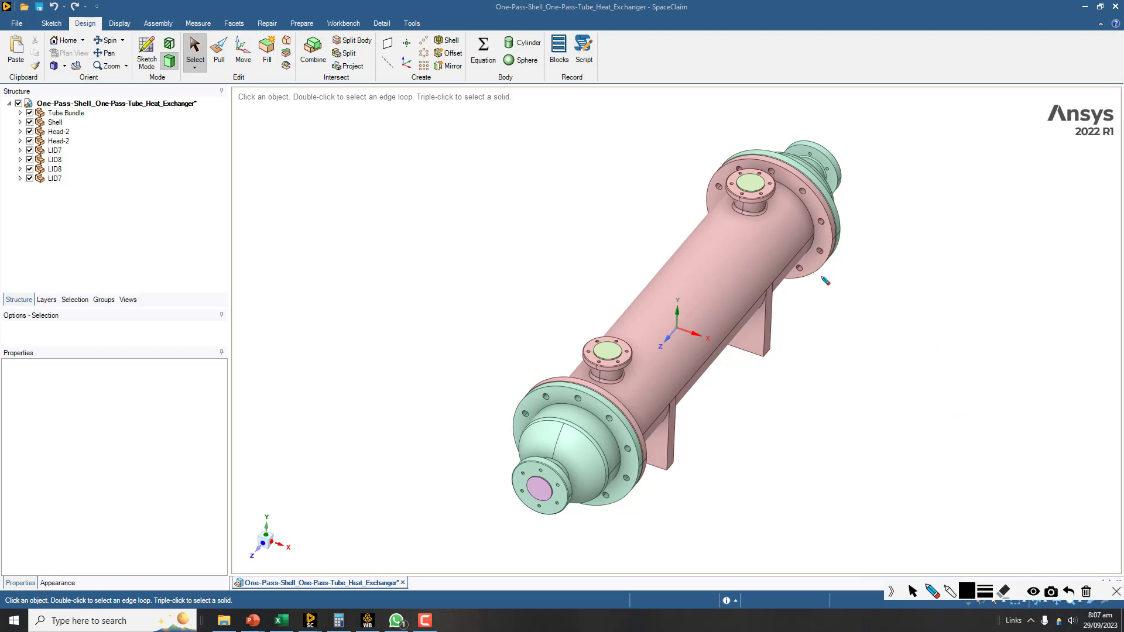
mouse_move(824, 279)
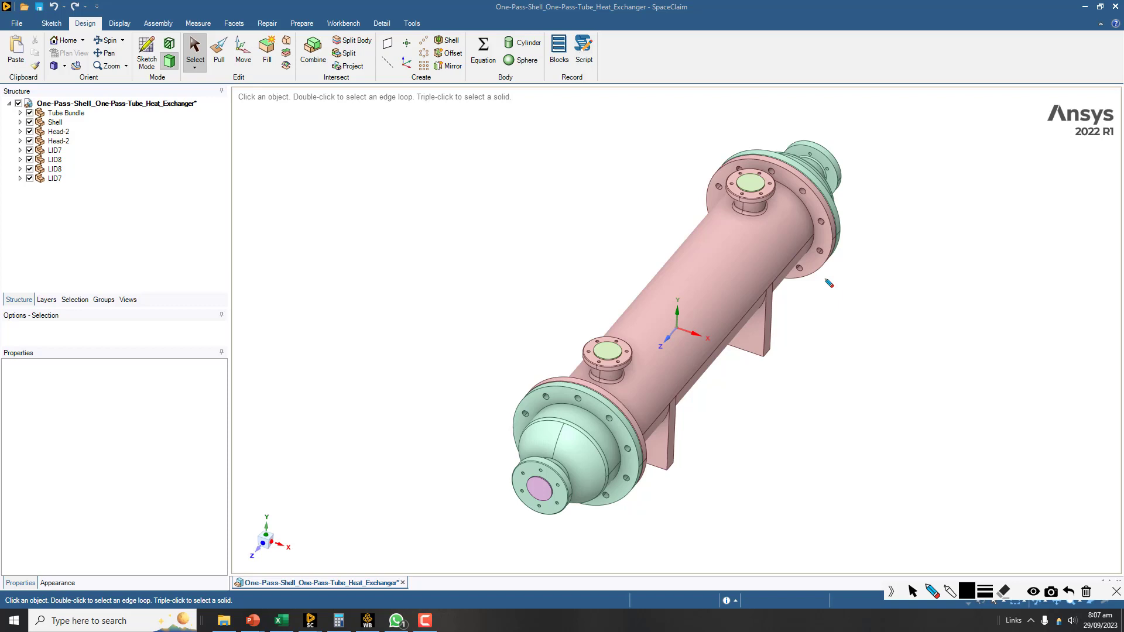
mouse_move(830, 282)
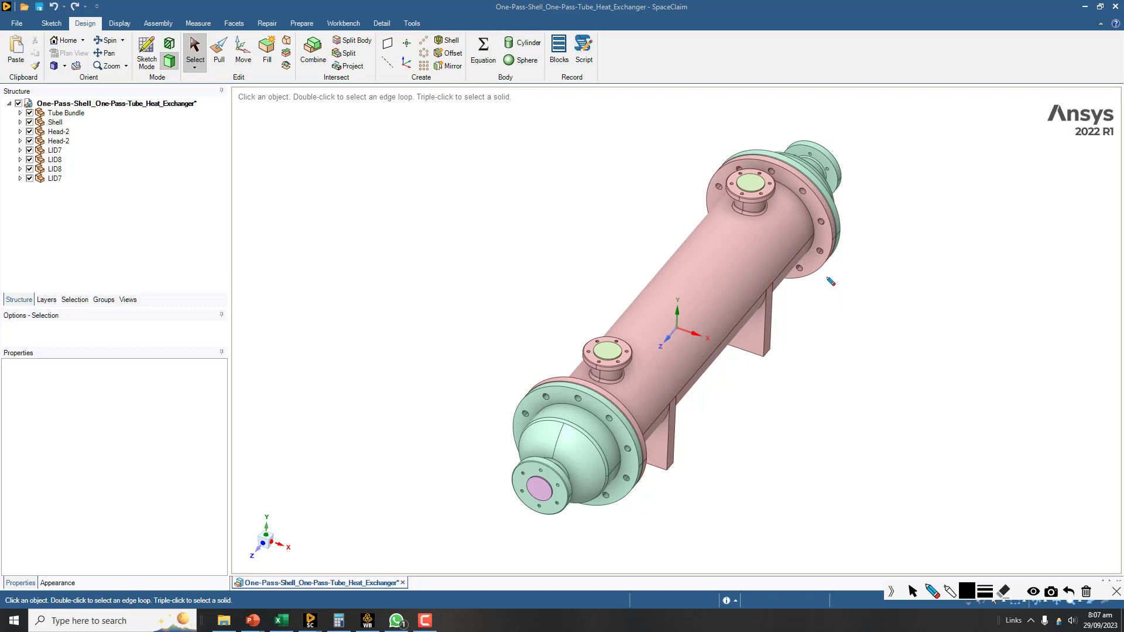
mouse_move(824, 271)
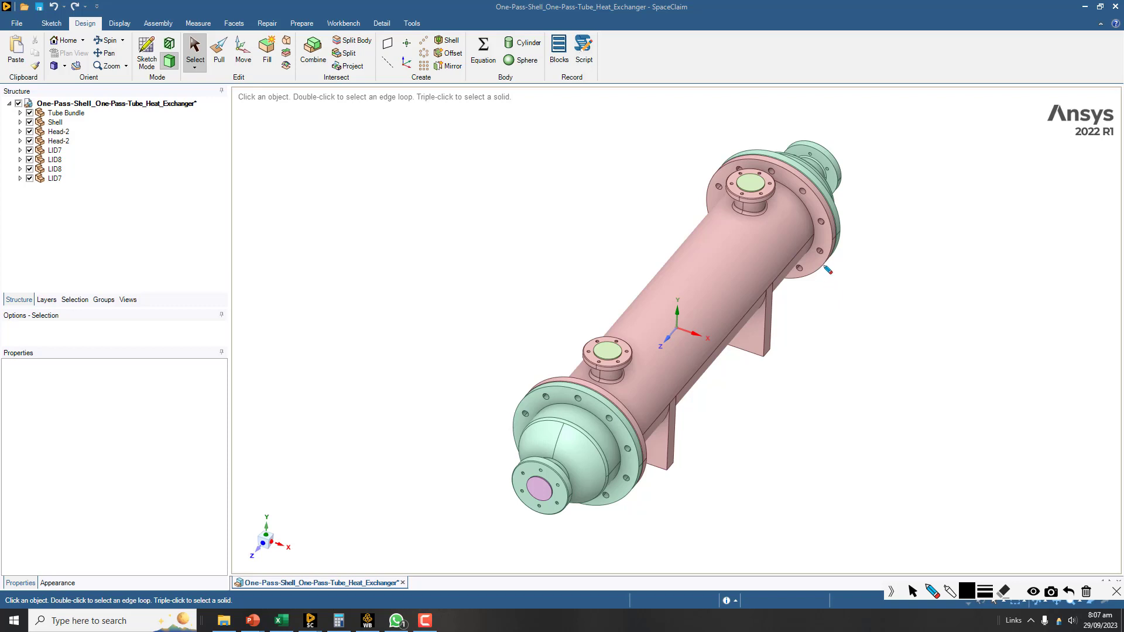
mouse_move(826, 249)
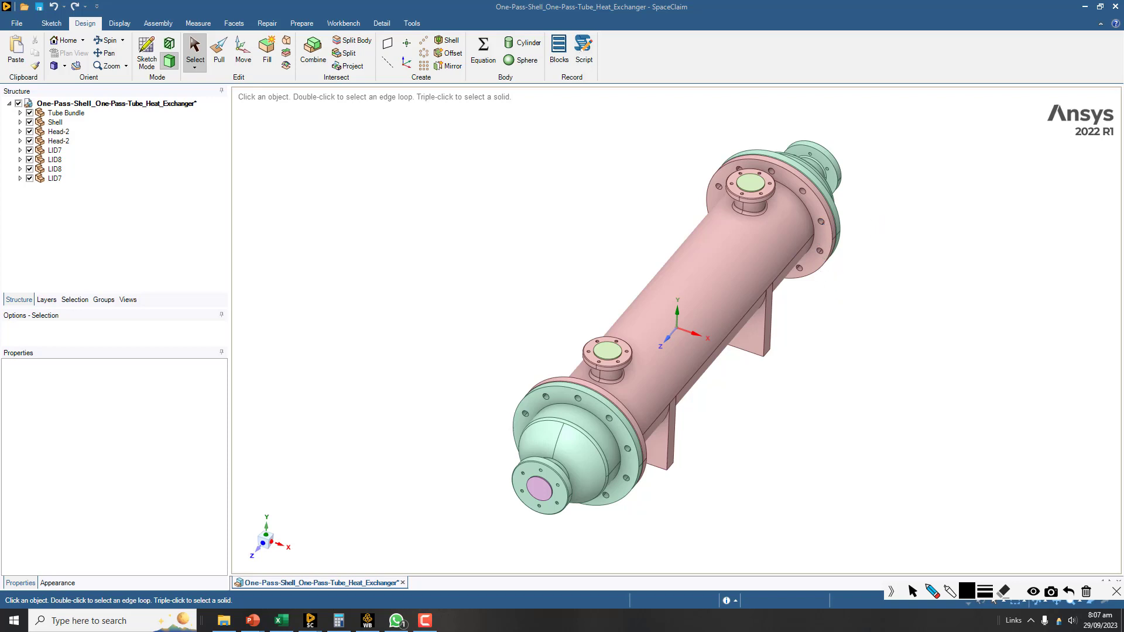
mouse_move(929, 188)
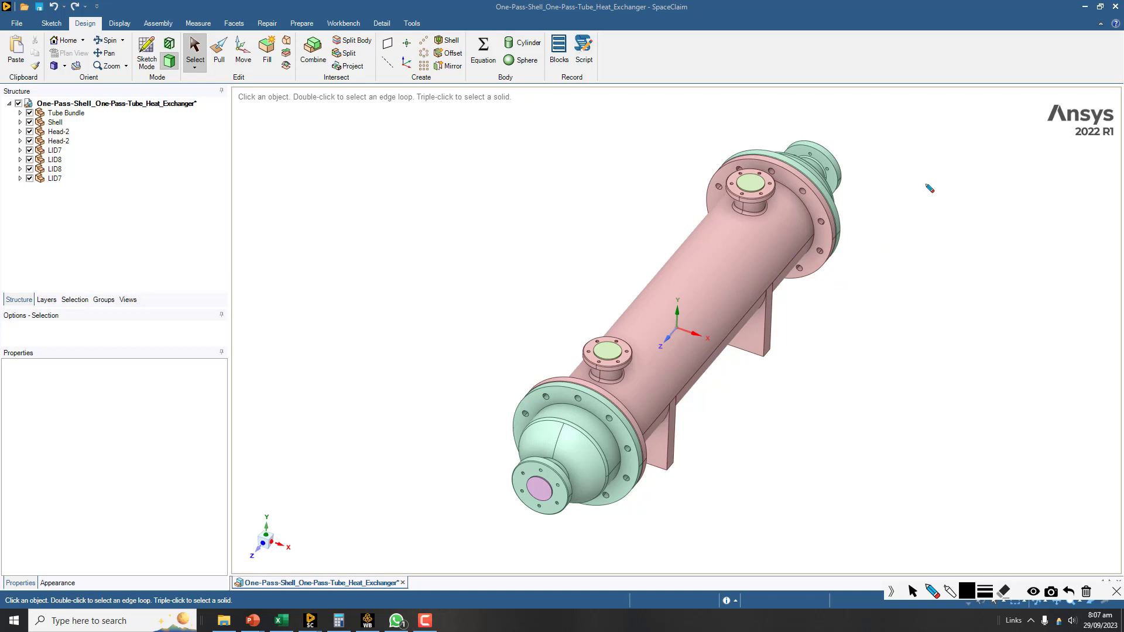
mouse_move(948, 191)
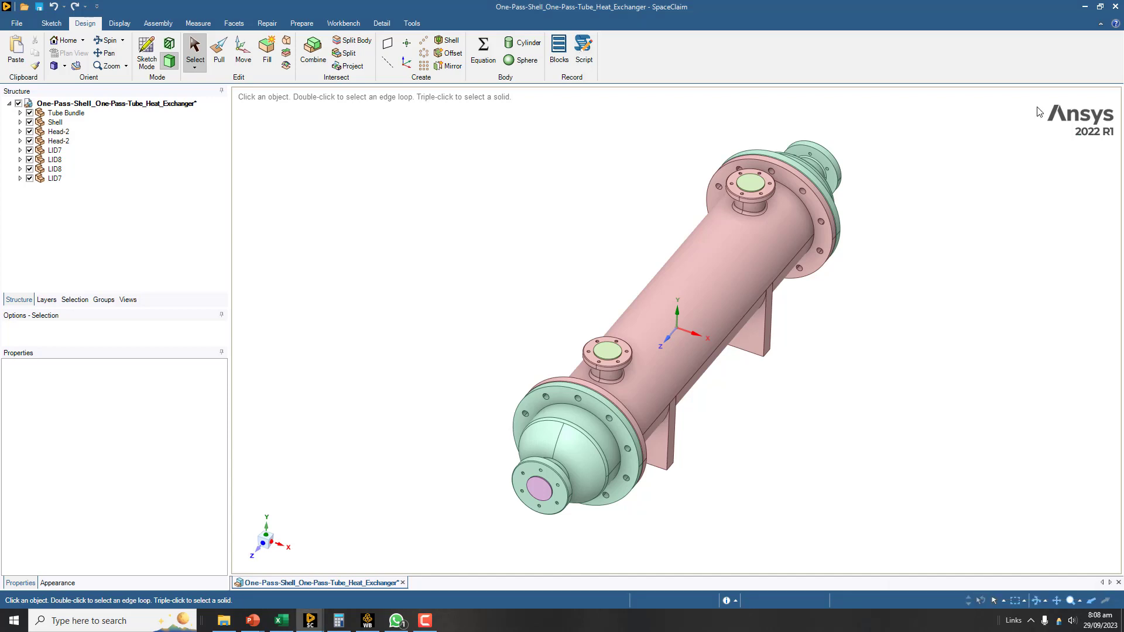
mouse_move(381, 169)
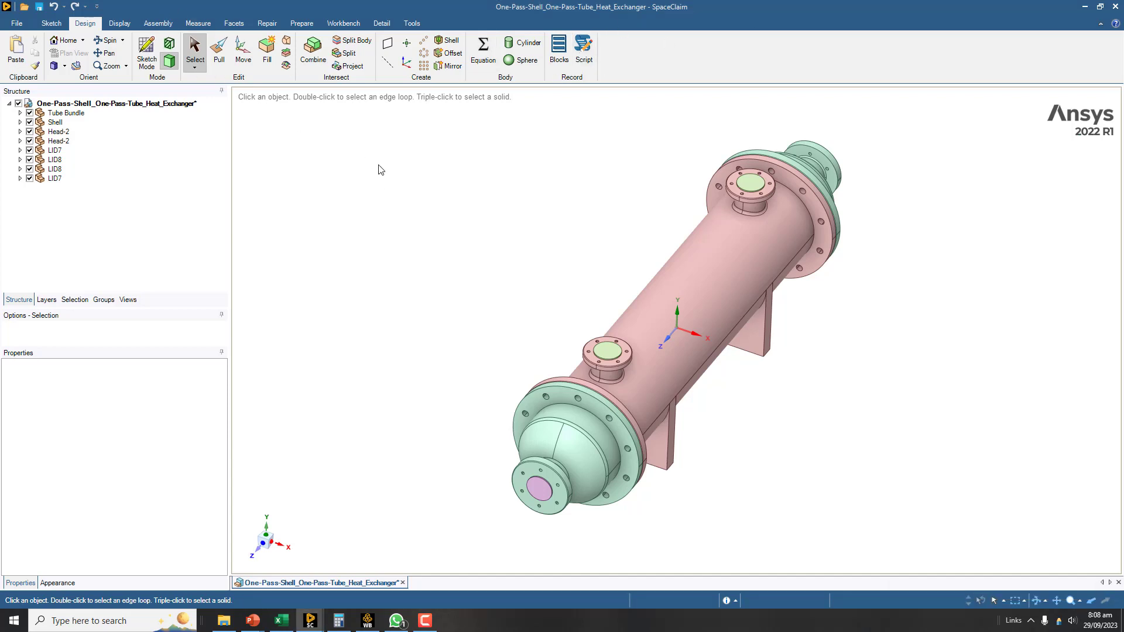
- Rotate the heat exchanger to view it from the opposite side, clearing the nozzle selection
click(607, 351)
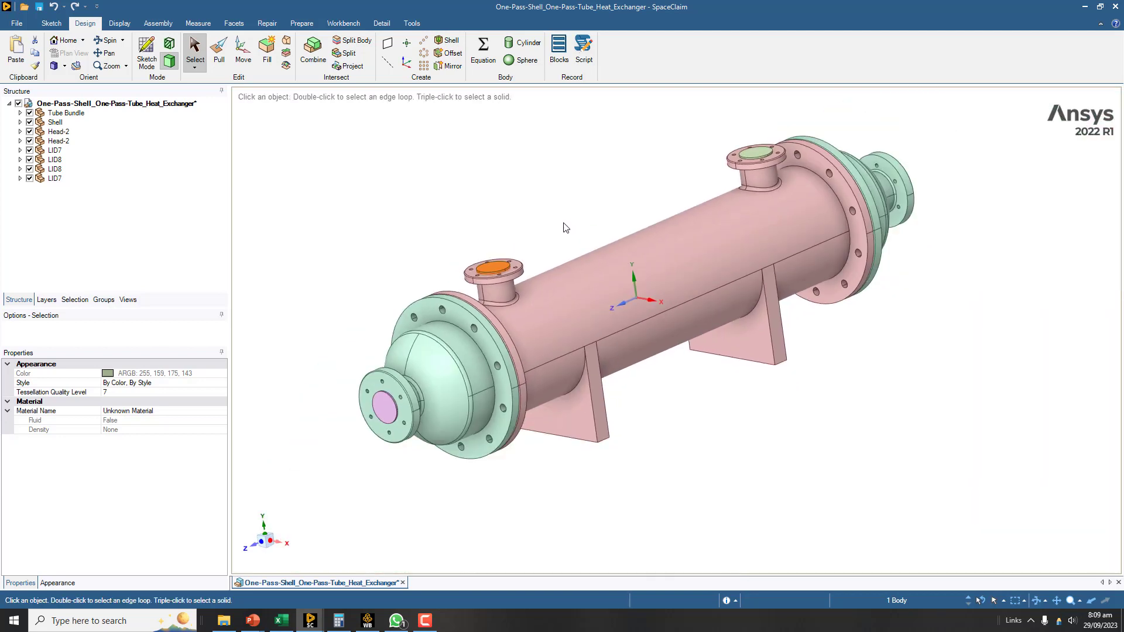
click(539, 221)
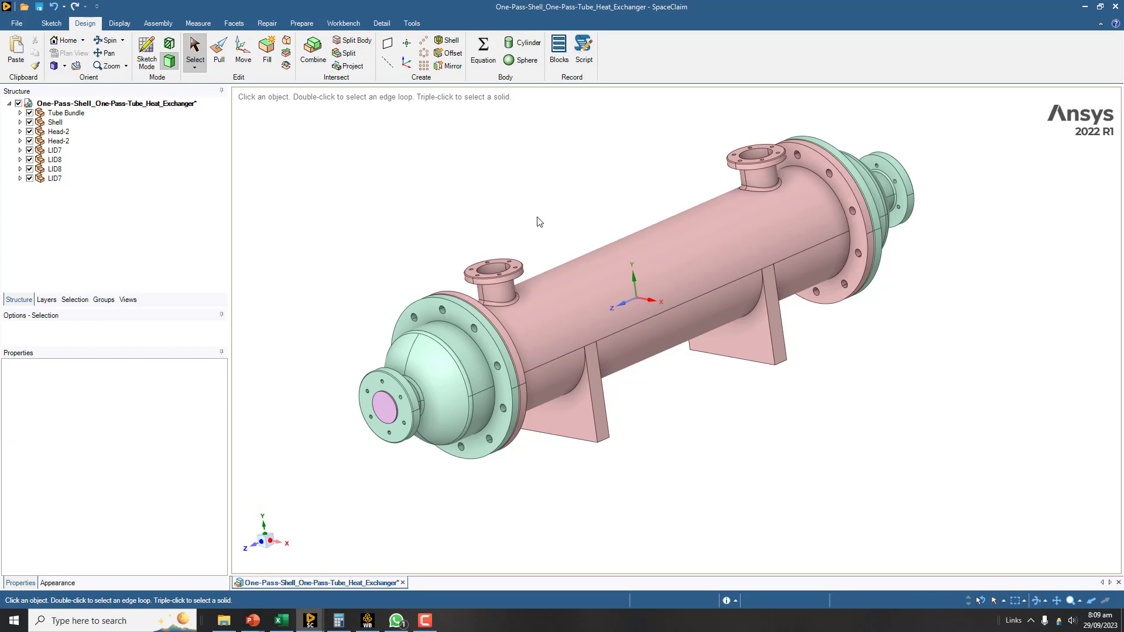
click(386, 403)
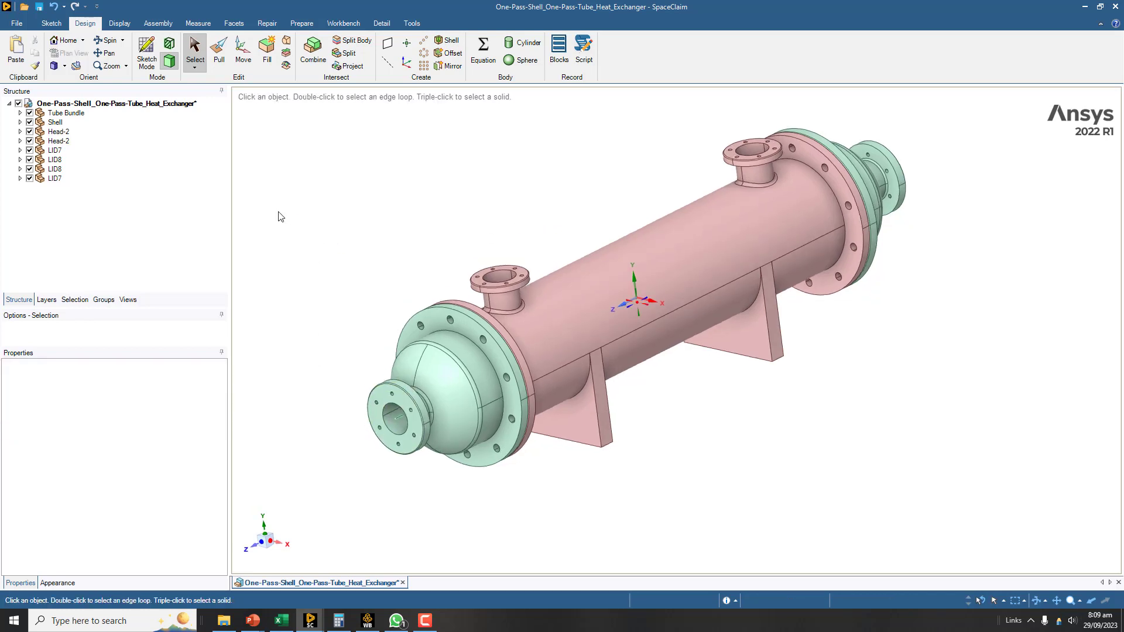
- Use Prepare > Volume Extract with both shell nozzle opening edge loops to create the shell-side Volume
click(301, 23)
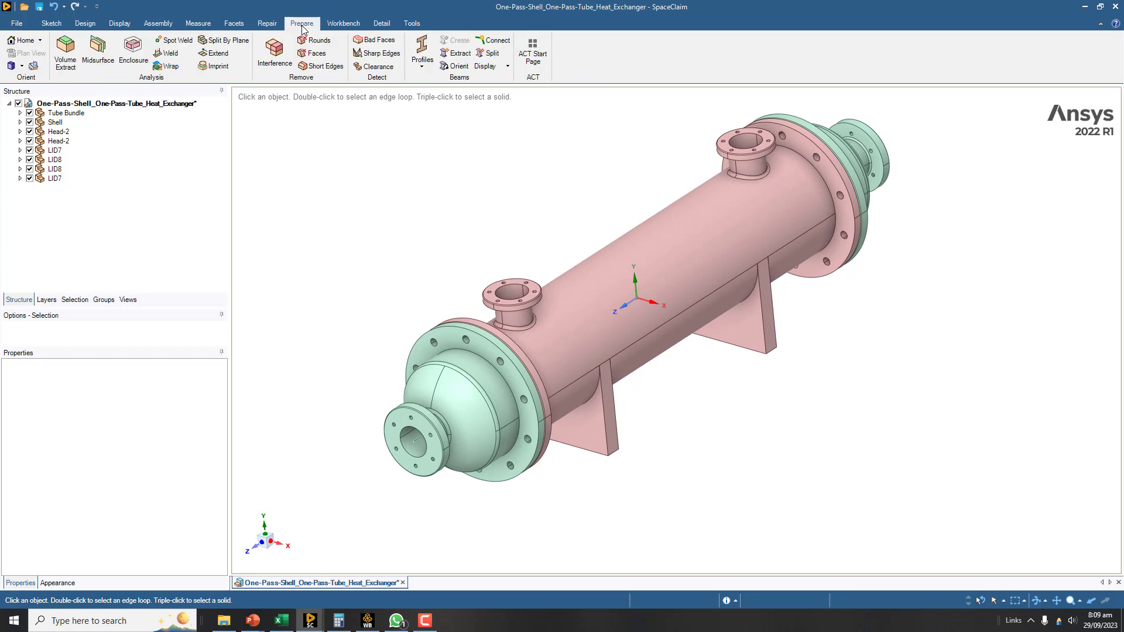
mouse_move(191, 76)
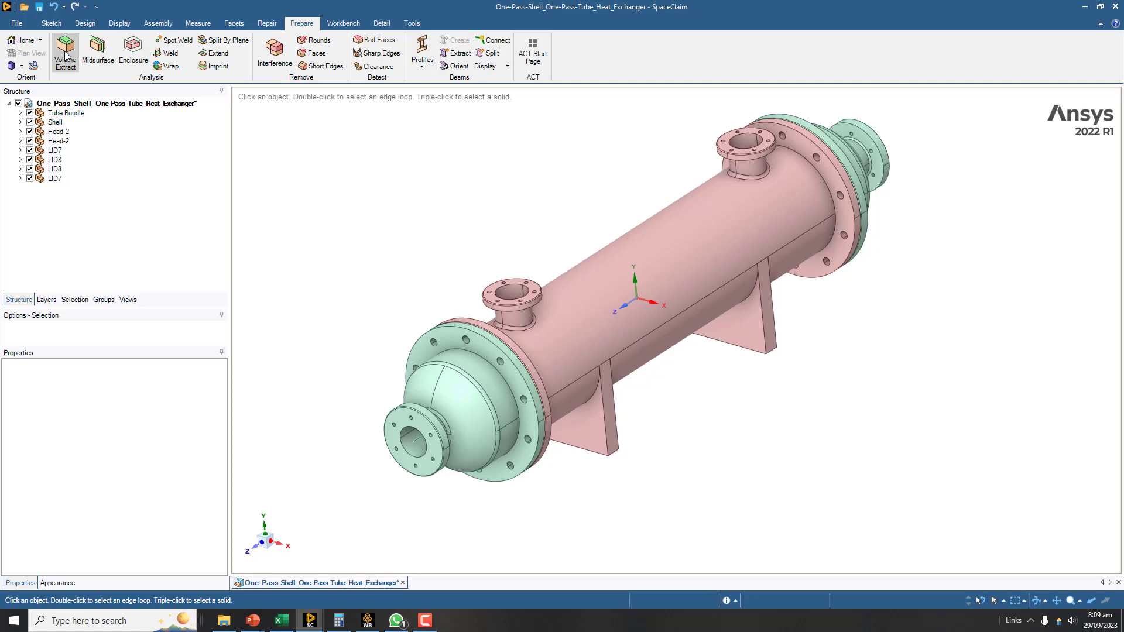
click(64, 54)
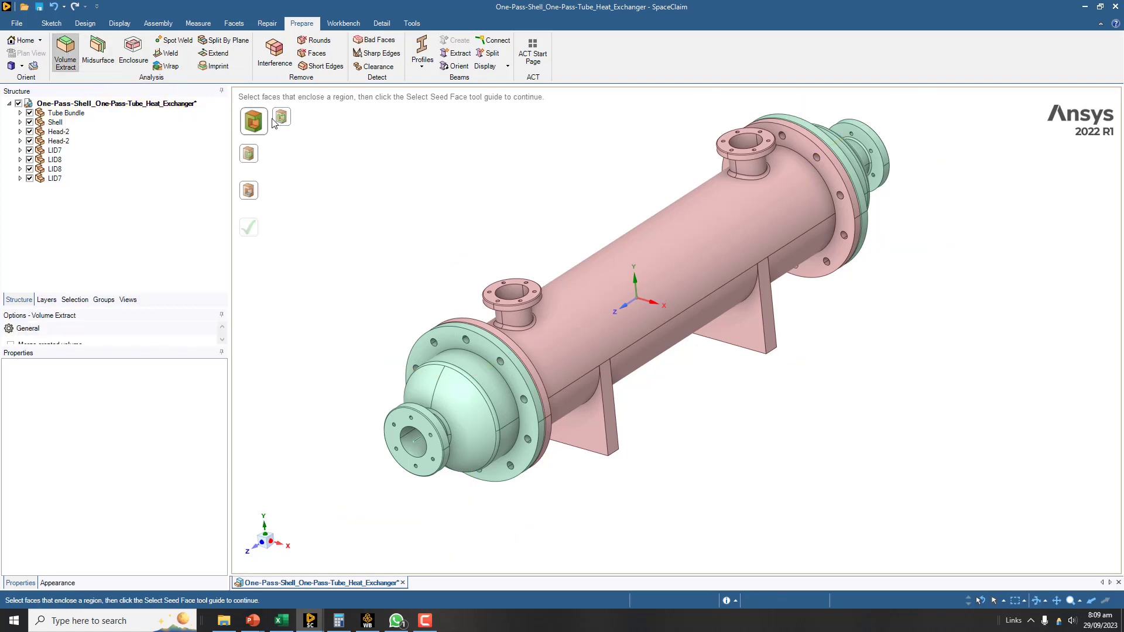
mouse_move(281, 118)
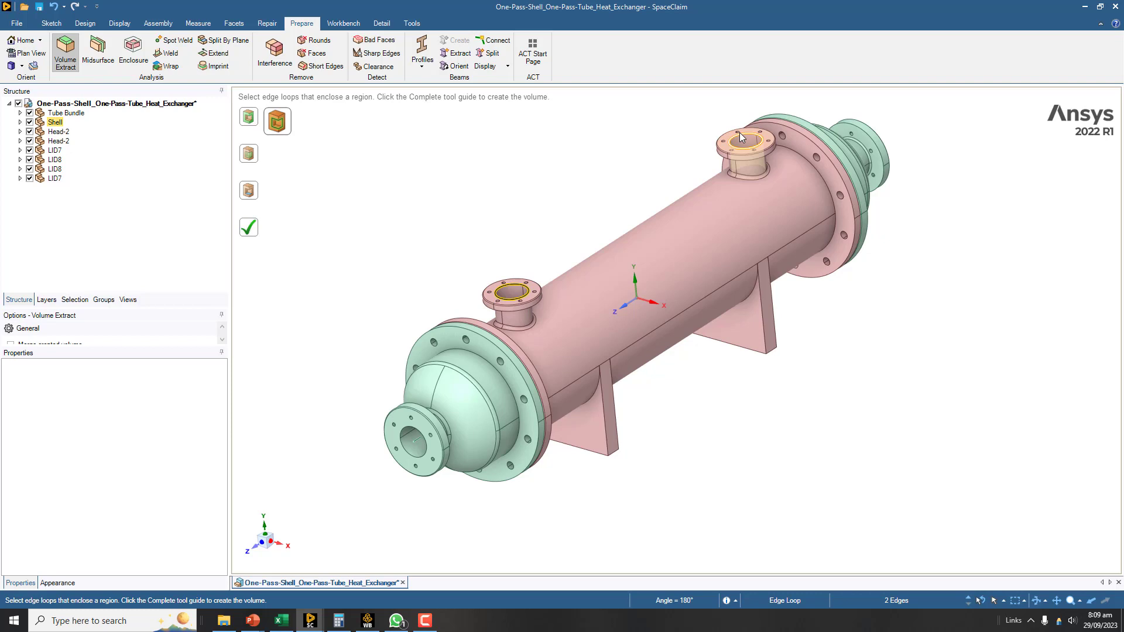
click(745, 140)
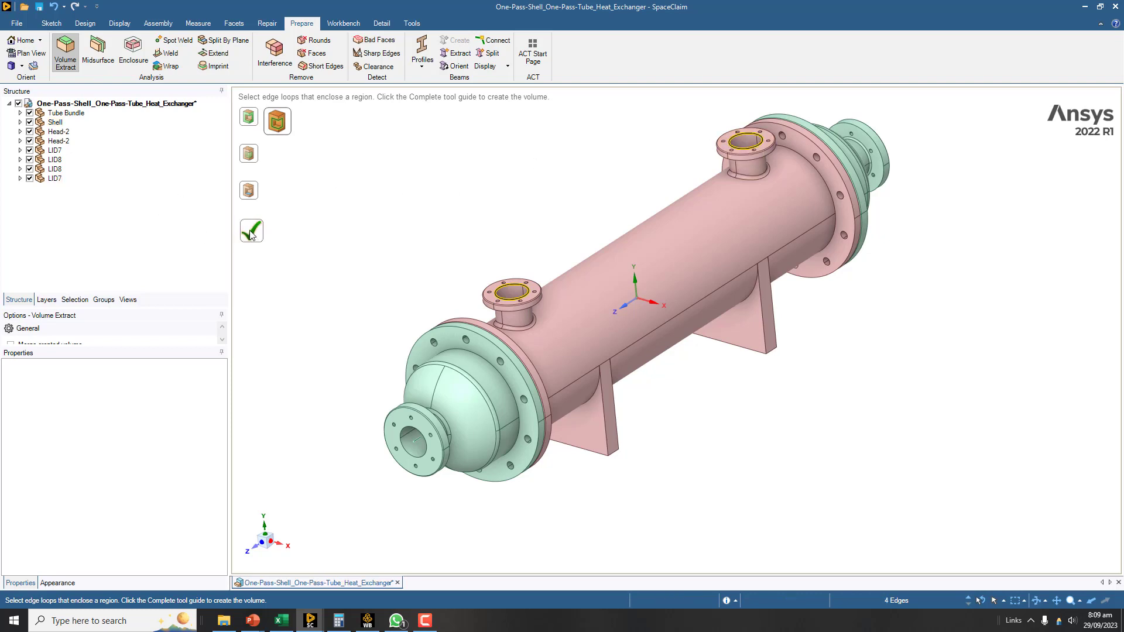
click(251, 230)
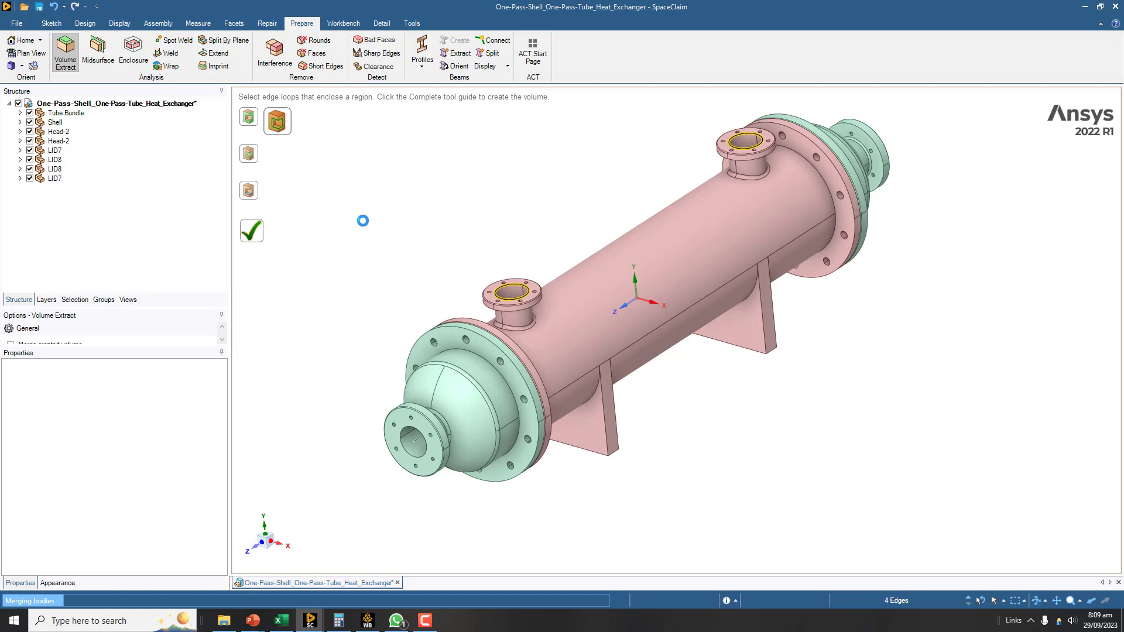
click(251, 230)
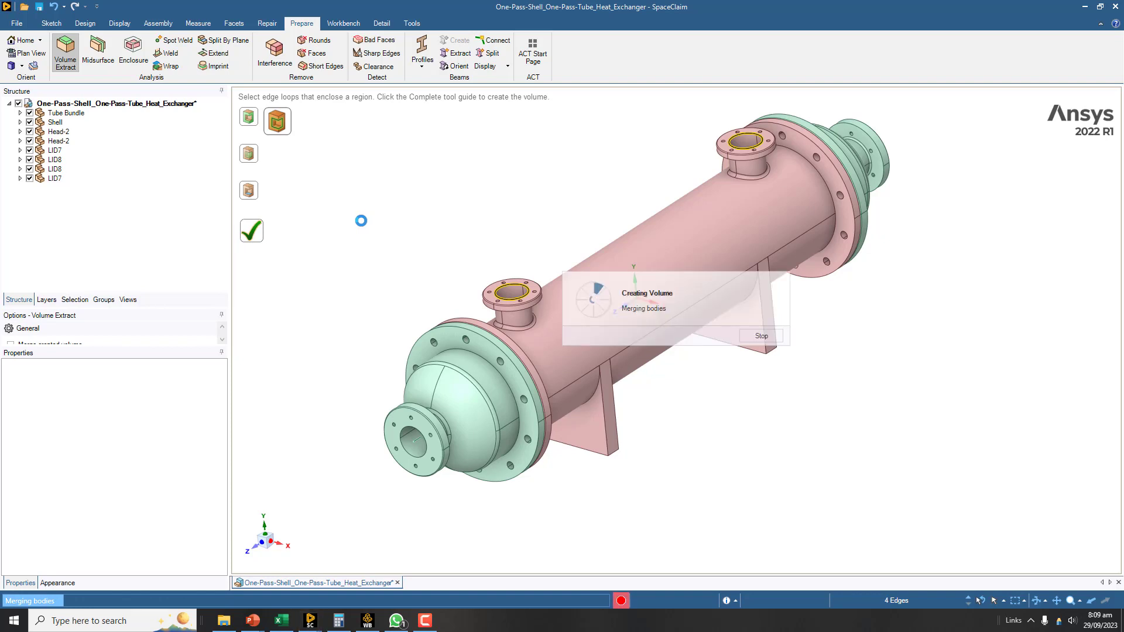
mouse_move(348, 227)
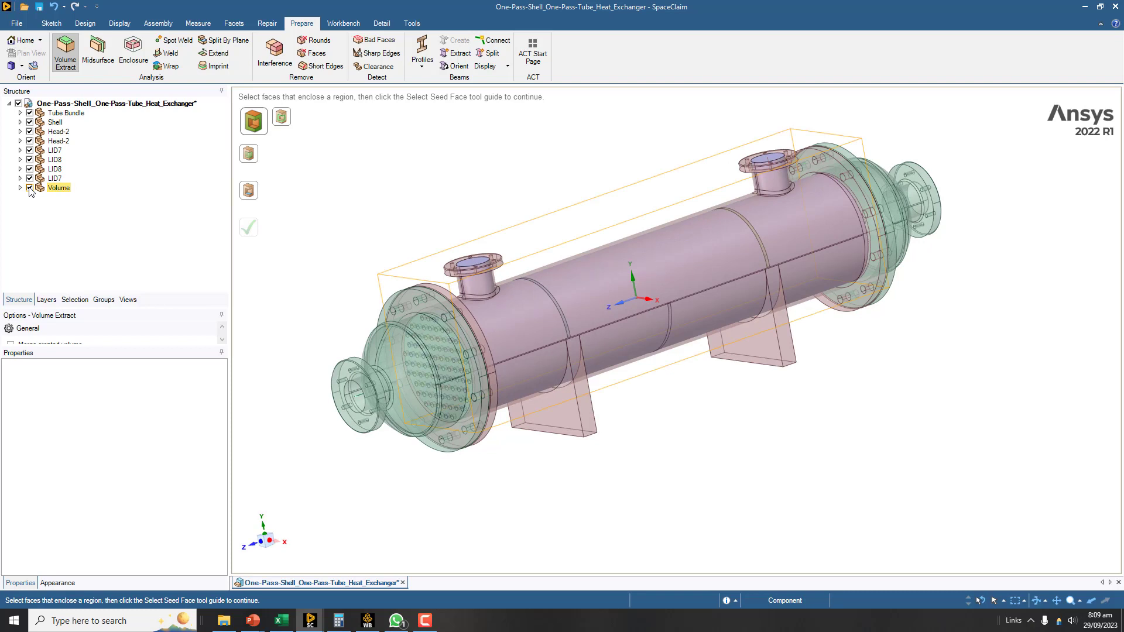
- Hide the shell-side Volume and extract a tube-side Volume from the head nozzle edge loops
click(30, 188)
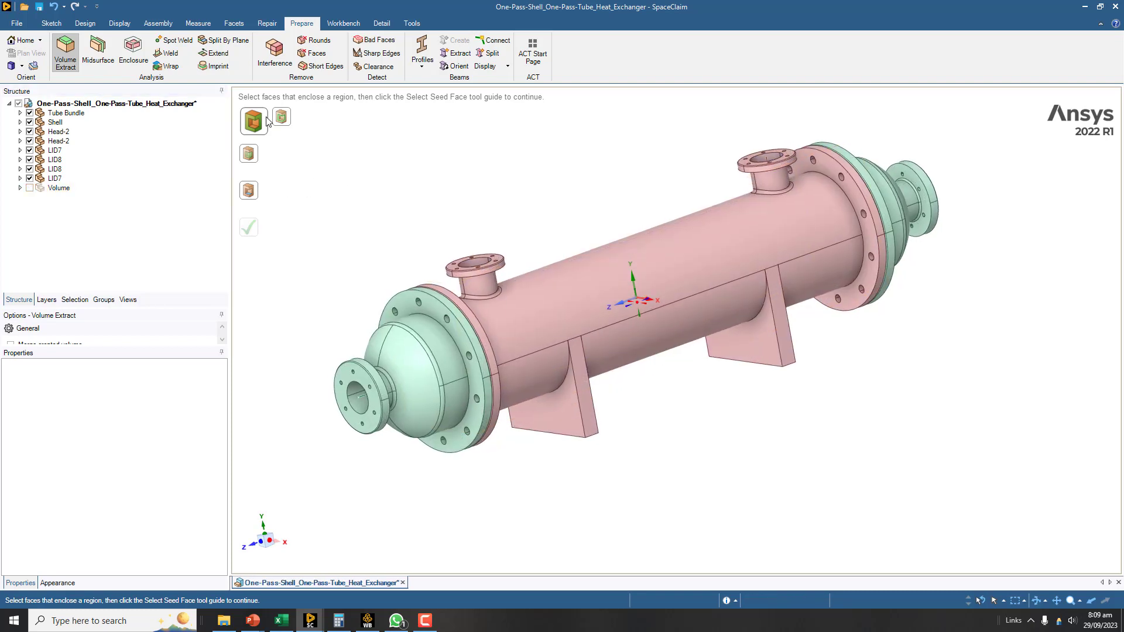
click(357, 396)
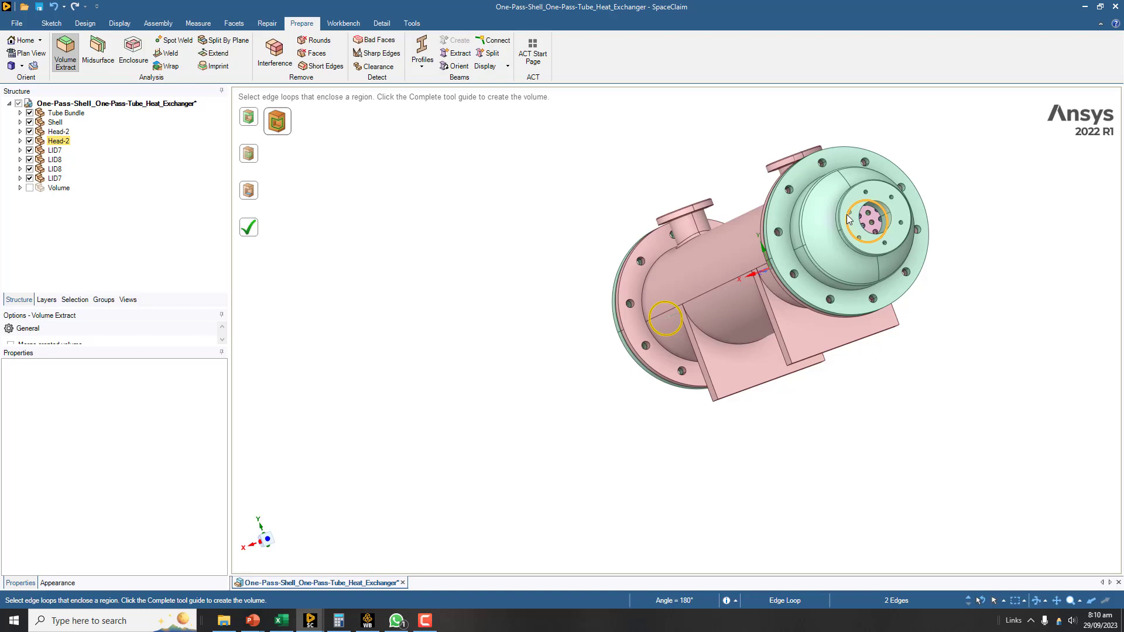
click(871, 219)
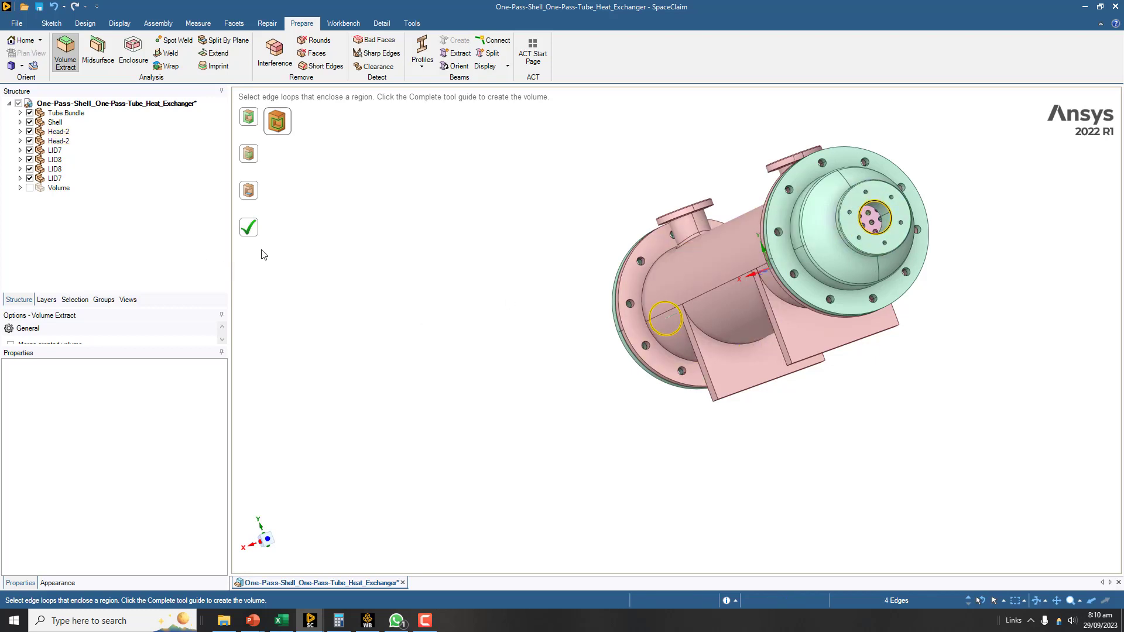
click(248, 227)
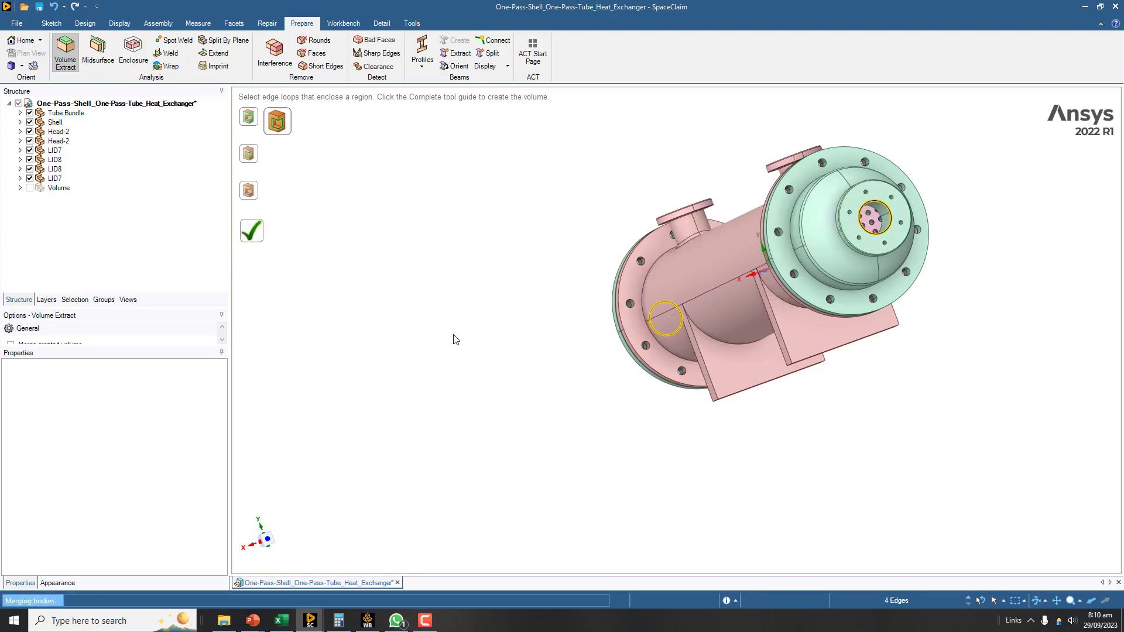
click(252, 230)
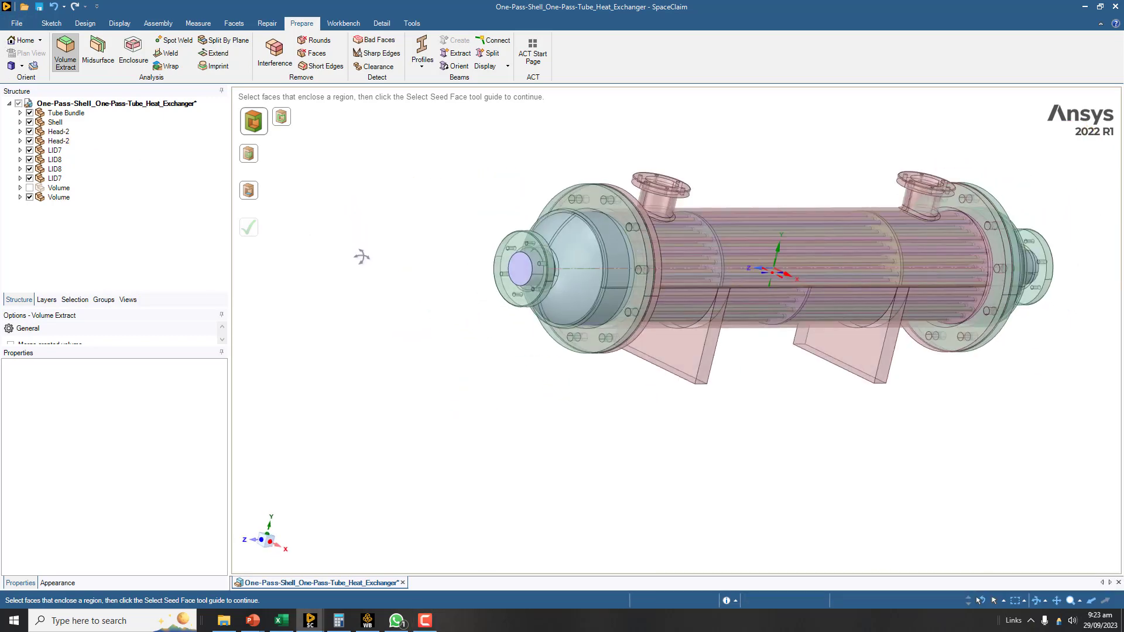
- Select the whole tube-side volume body and apply a colour from Display > Color
click(58, 197)
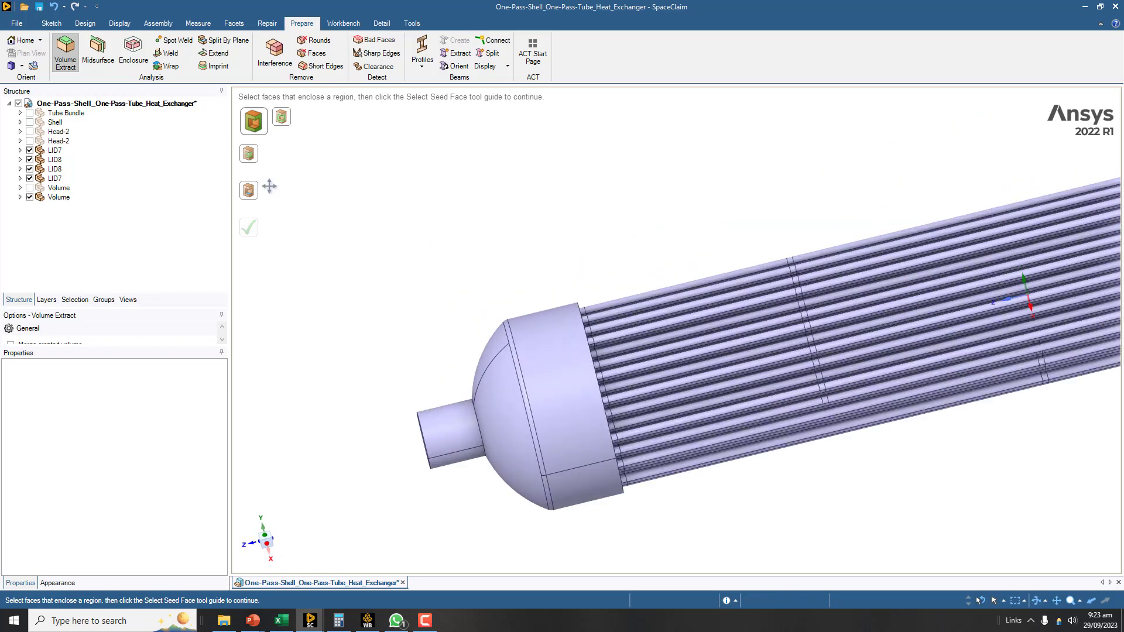
click(374, 285)
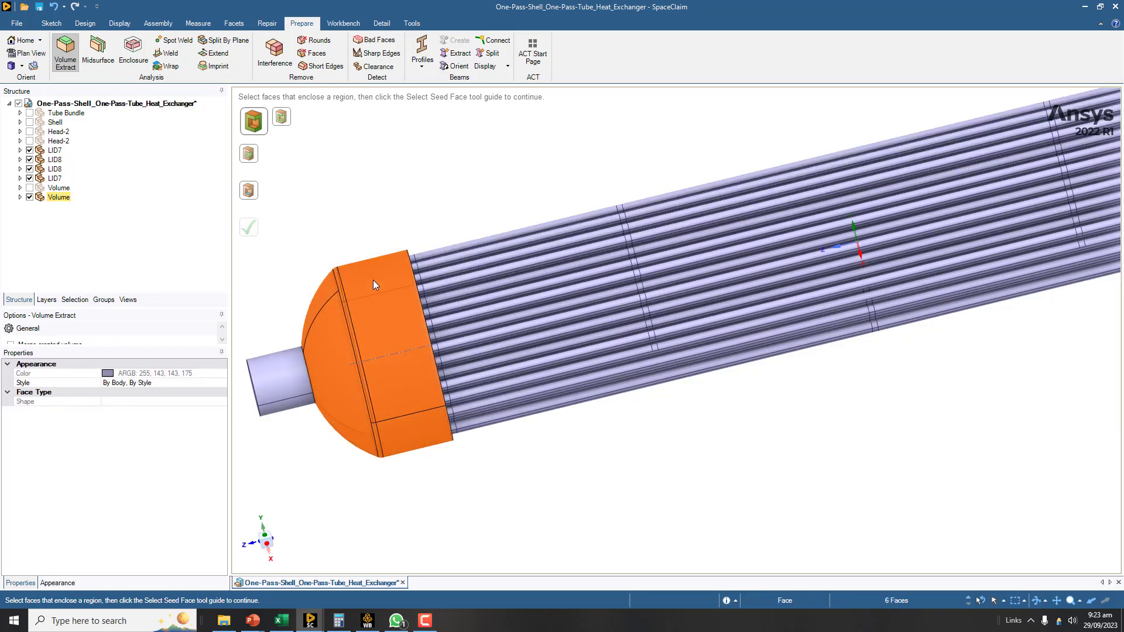
click(84, 23)
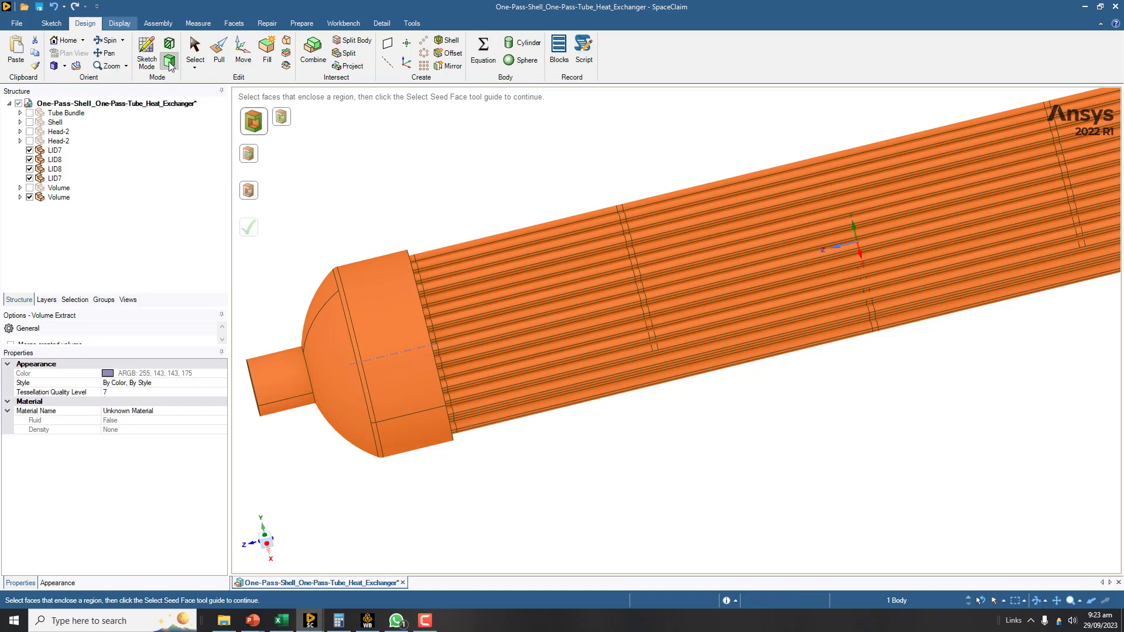
click(120, 23)
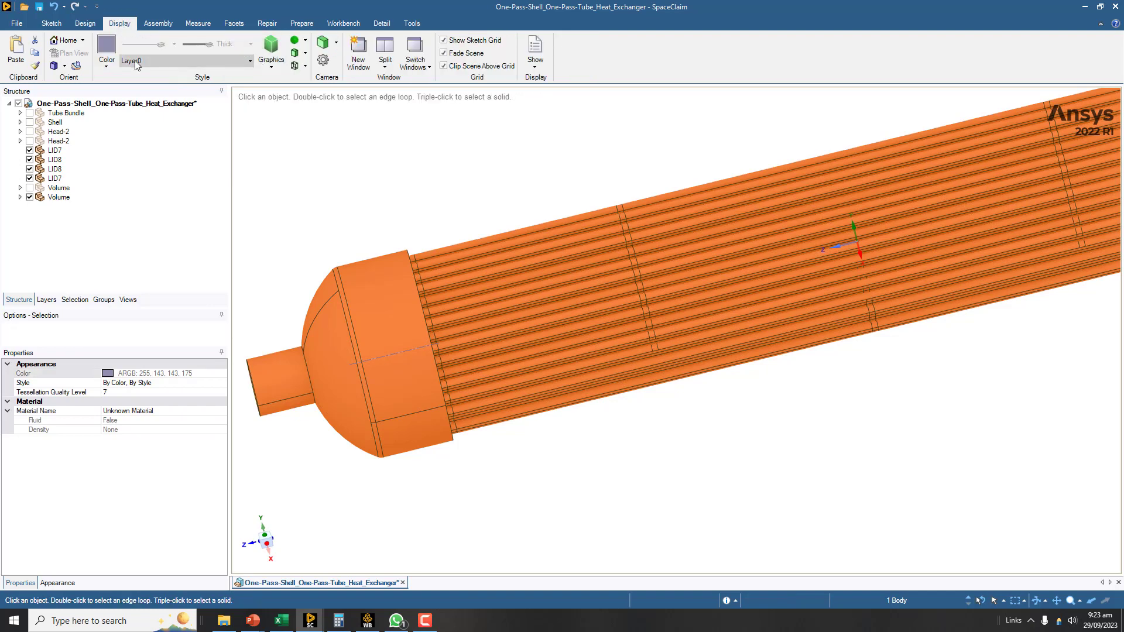
click(106, 51)
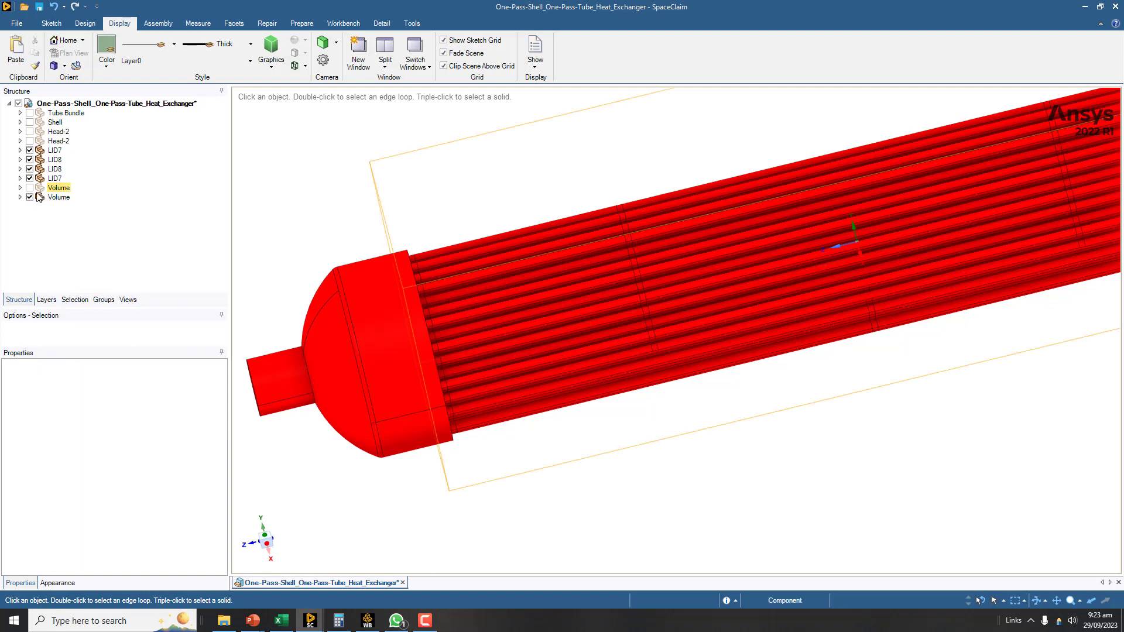
click(58, 197)
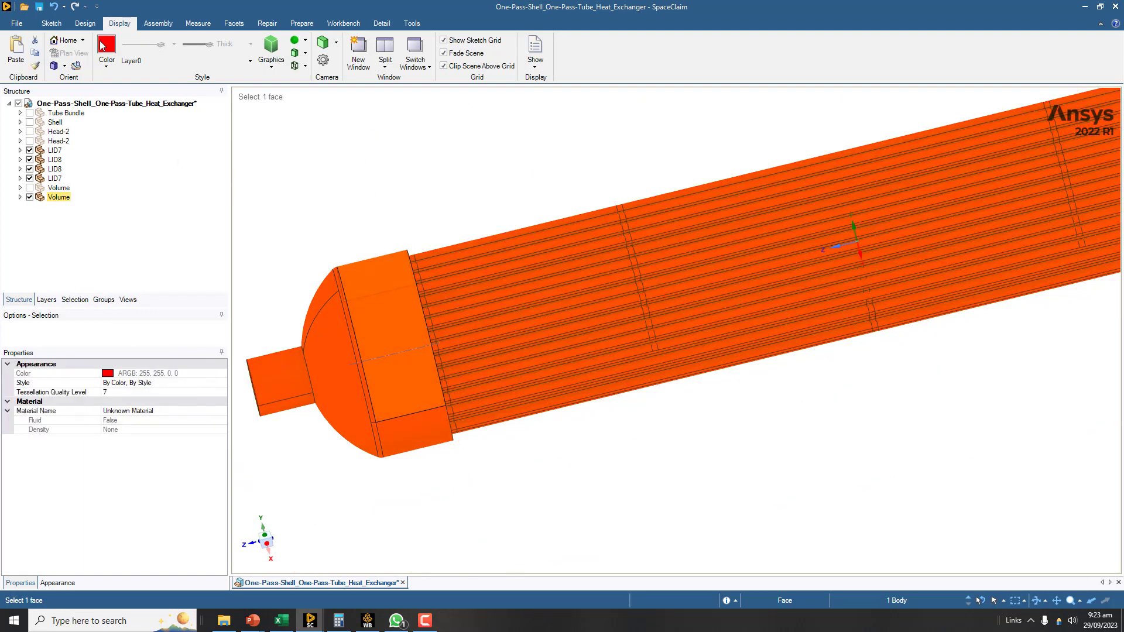
- Close the colour choices and tick the Volume components to show both fluid volumes
click(106, 44)
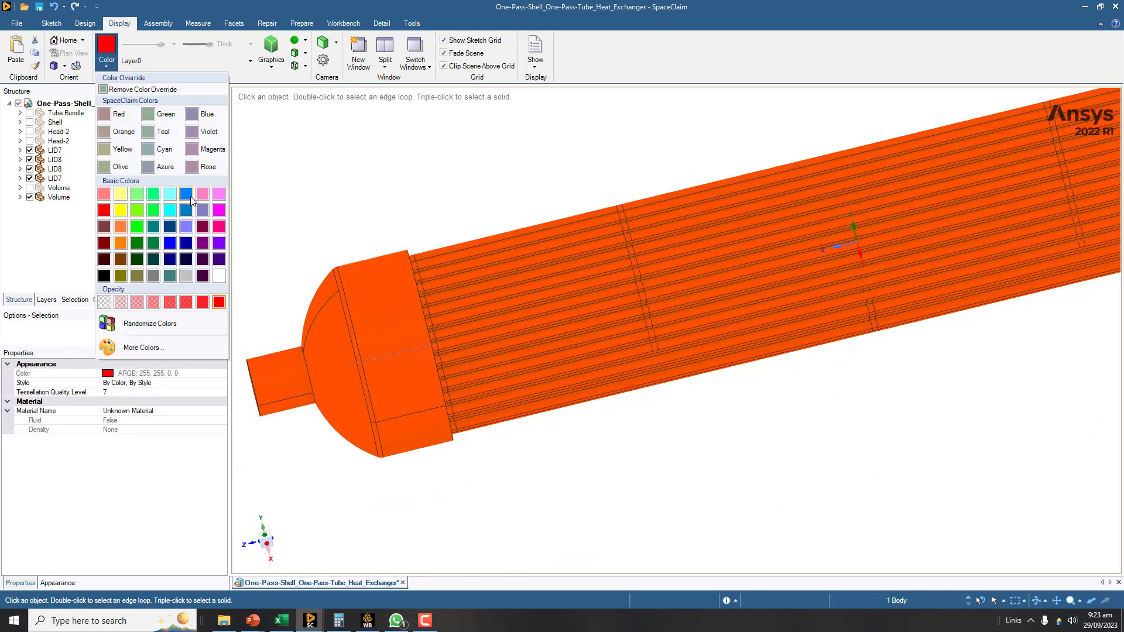
click(218, 210)
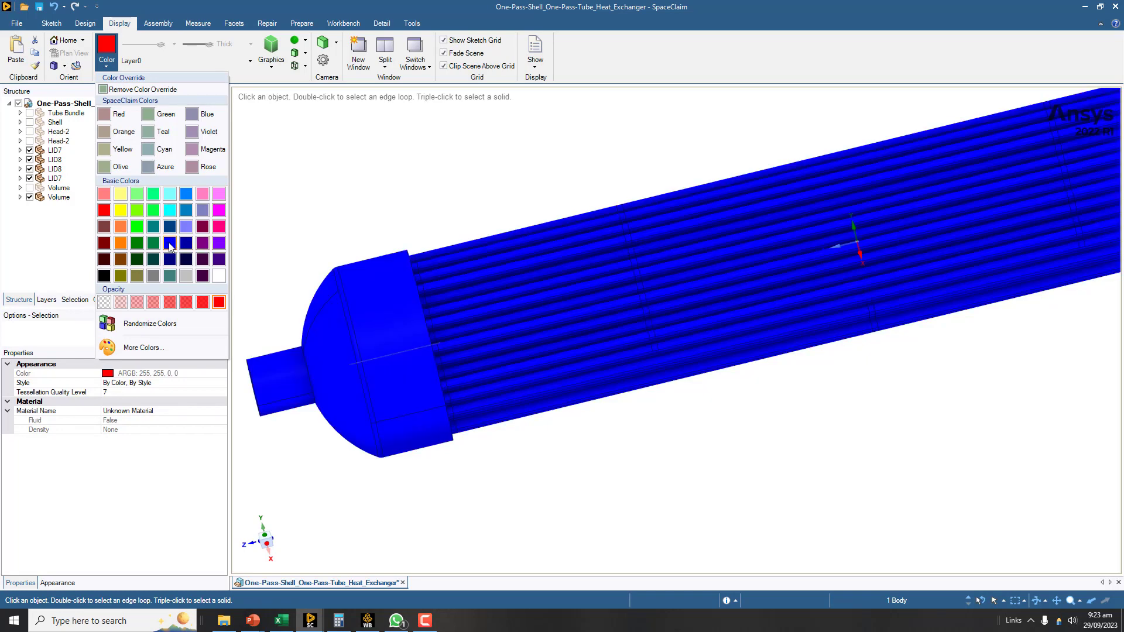
click(120, 131)
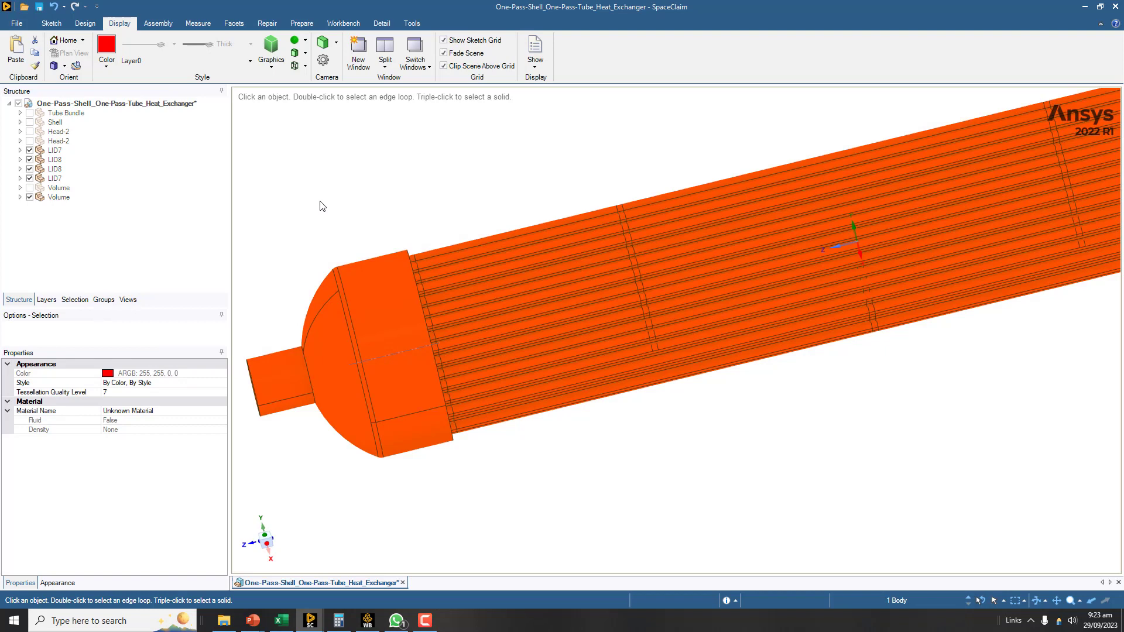
click(58, 188)
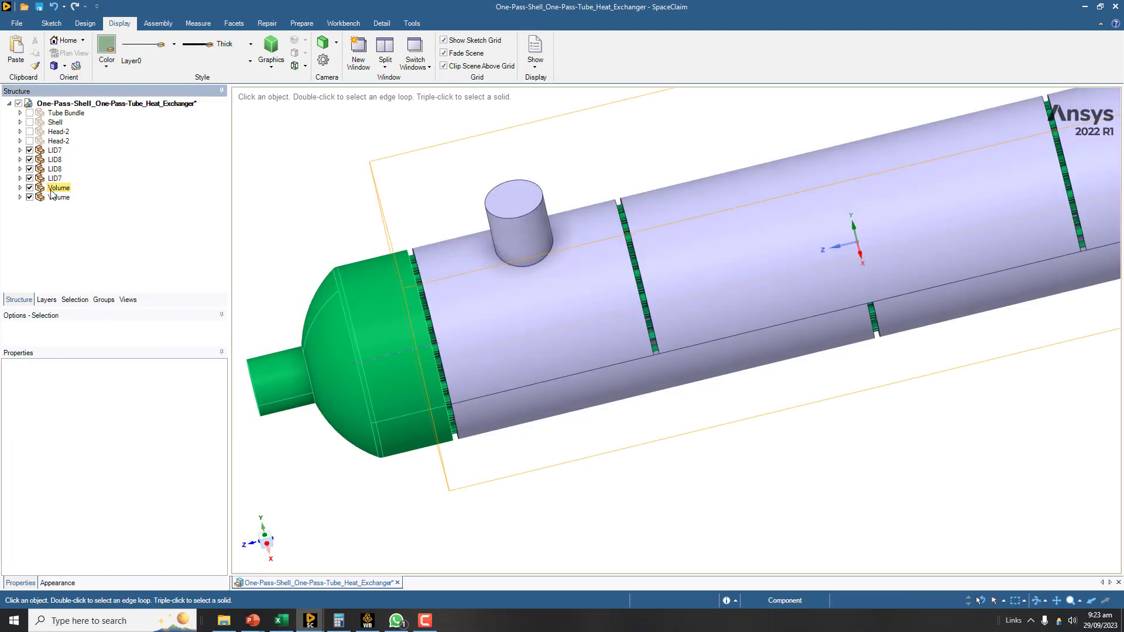
- Colour the shell-side Volume orange and select the LID components in Structure
click(106, 45)
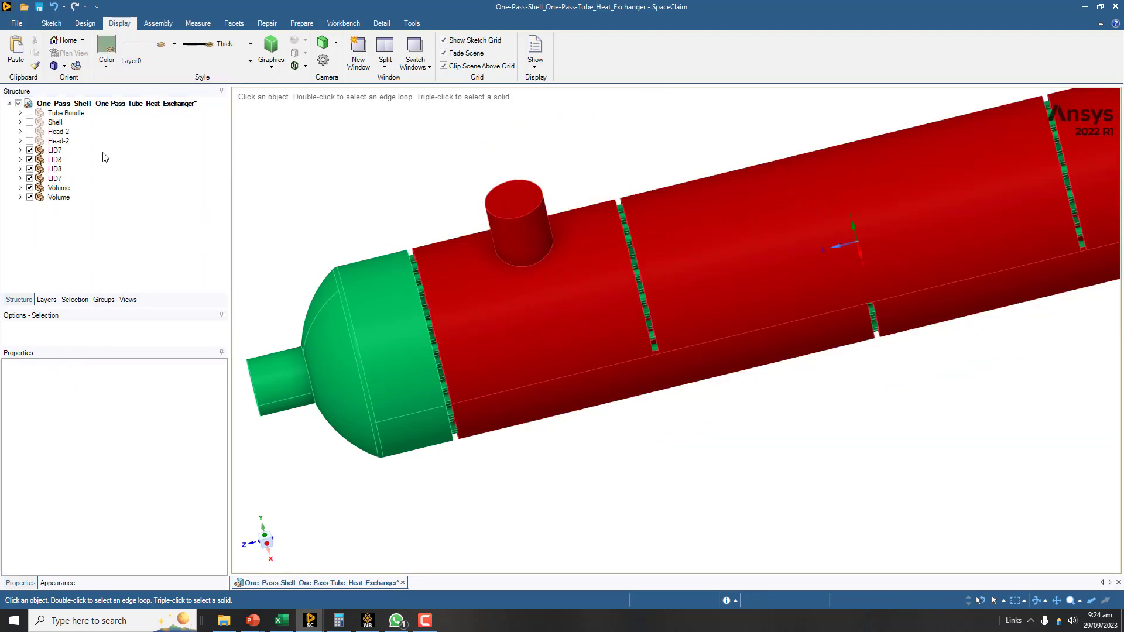
click(58, 188)
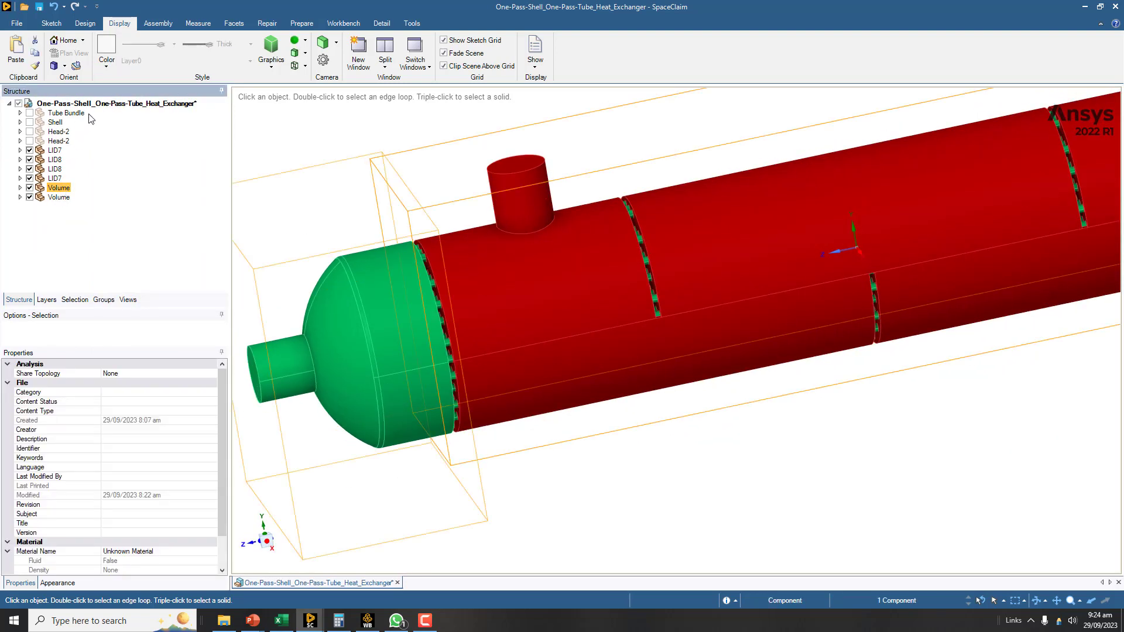
click(106, 45)
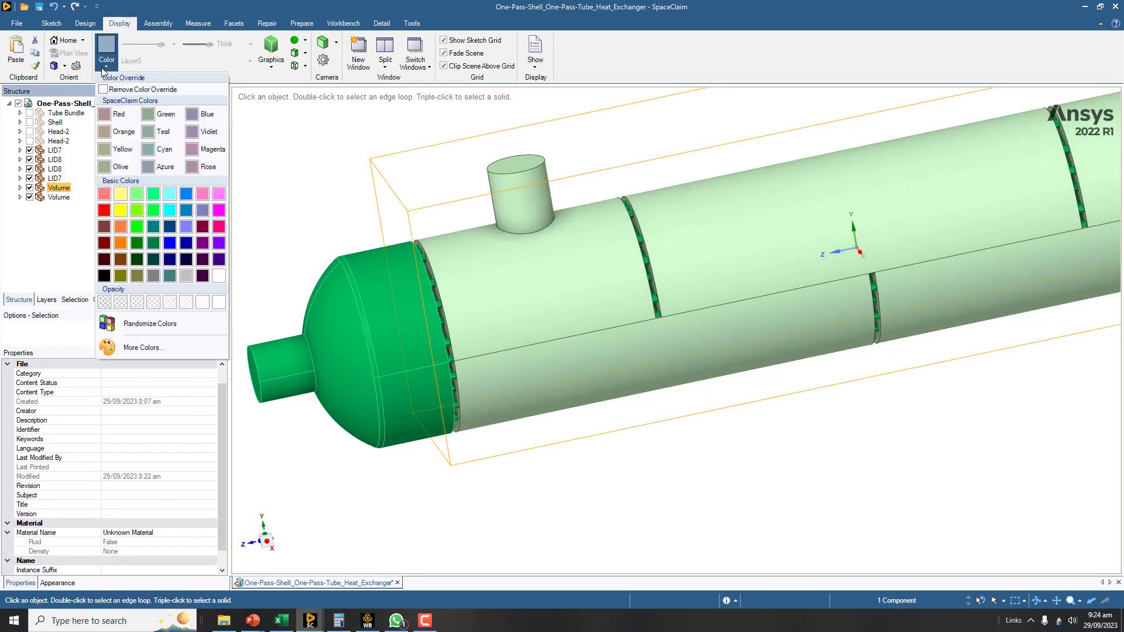
click(104, 132)
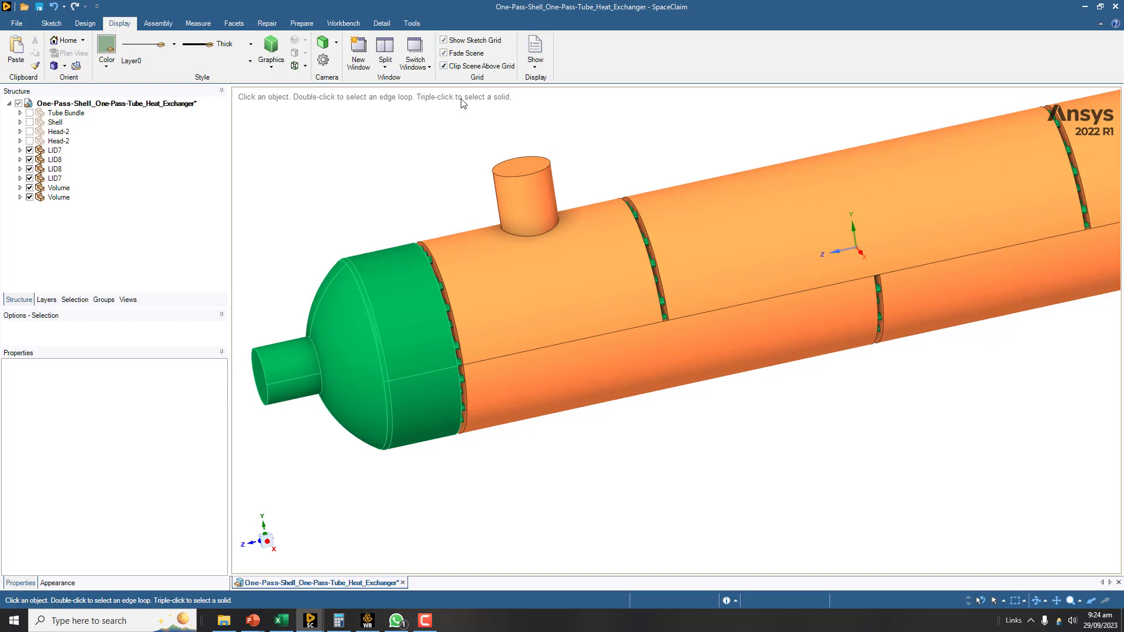
mouse_move(425, 149)
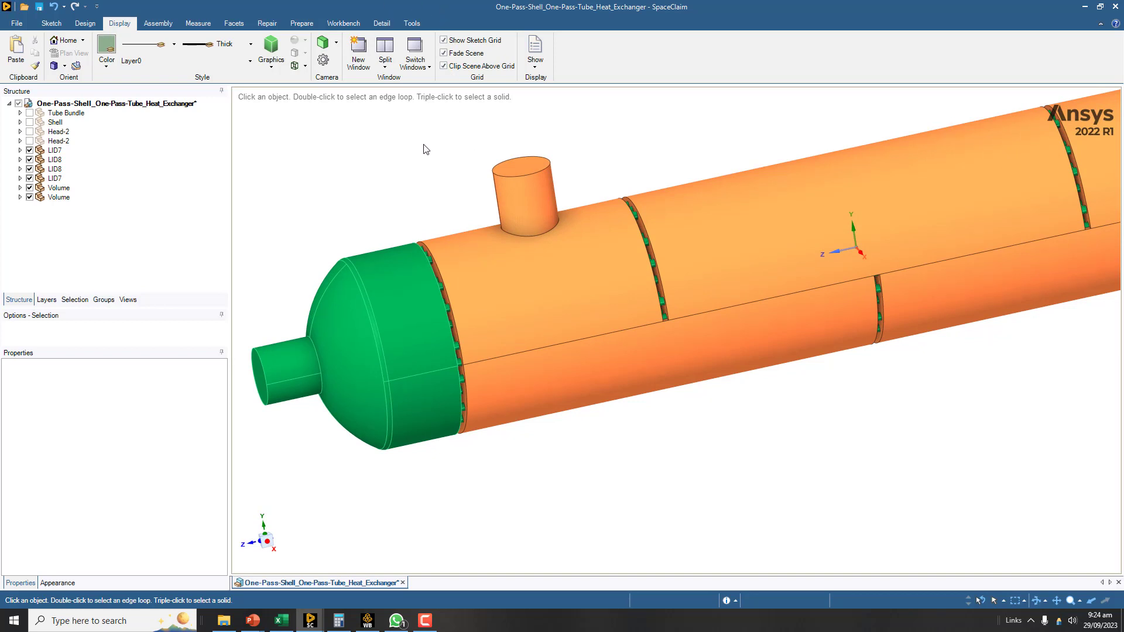
mouse_move(389, 180)
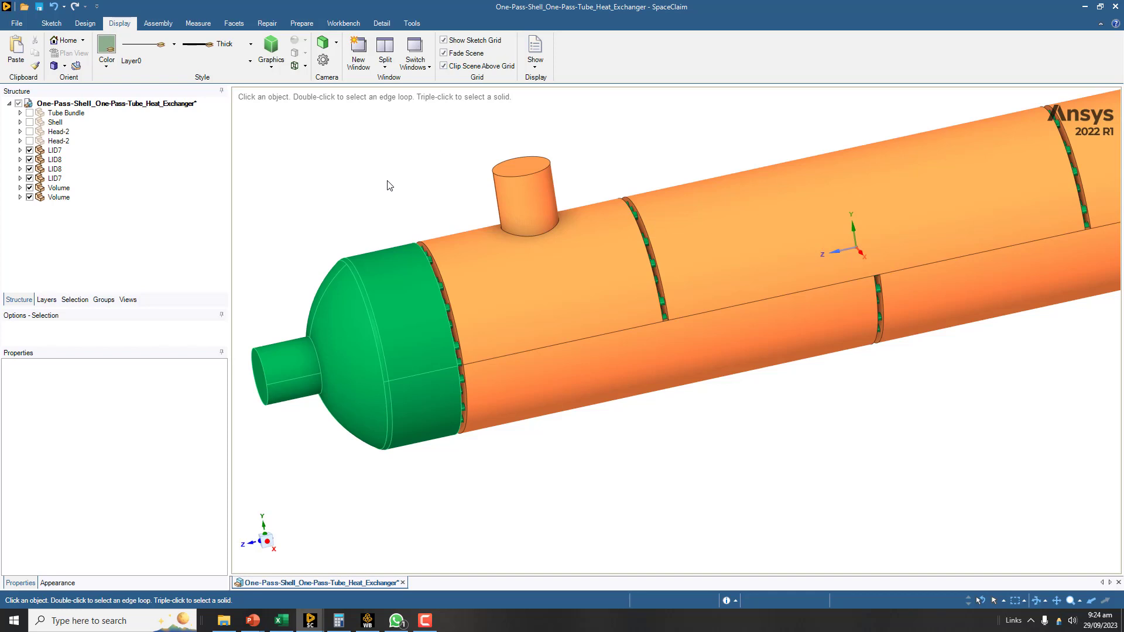
click(54, 150)
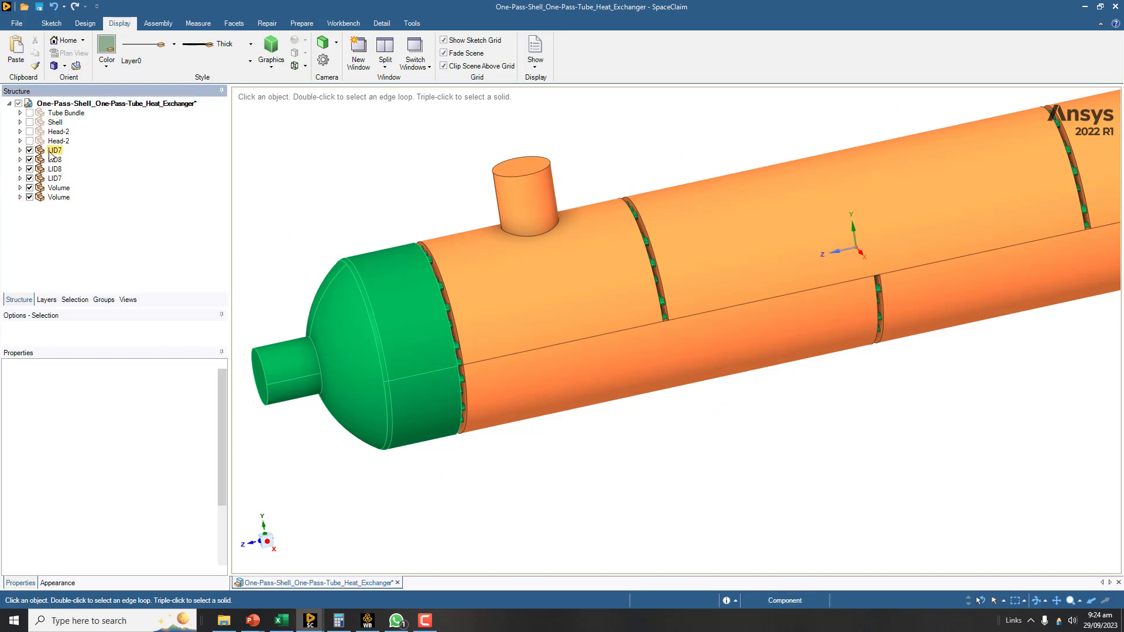
- Delete the LID components, select both Head-2 components, and show the Shell component
click(55, 177)
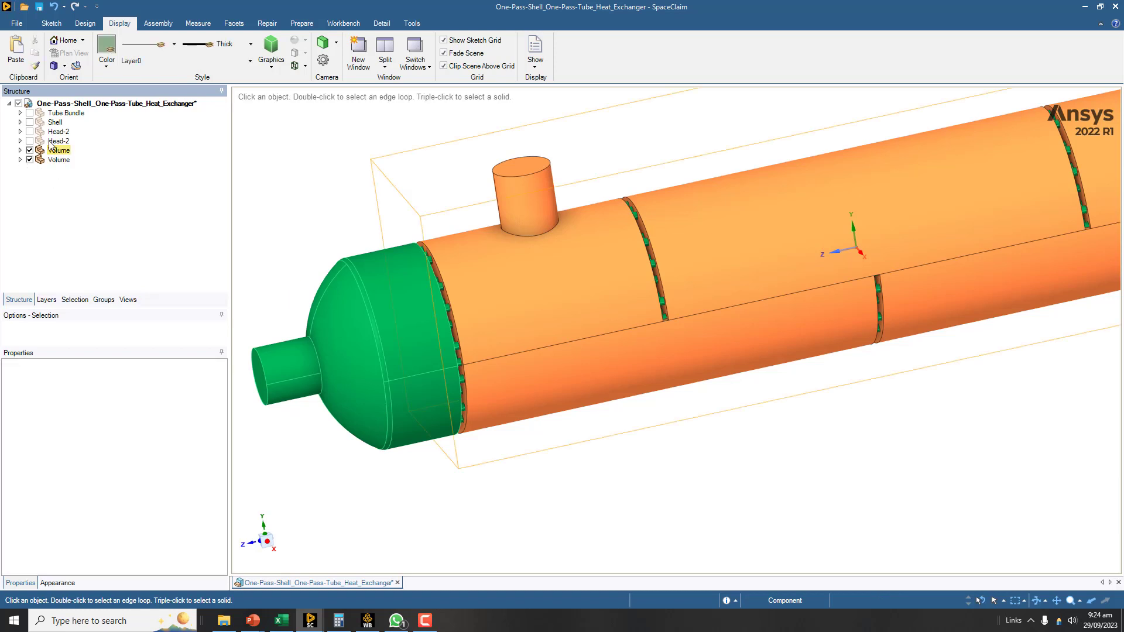
click(58, 131)
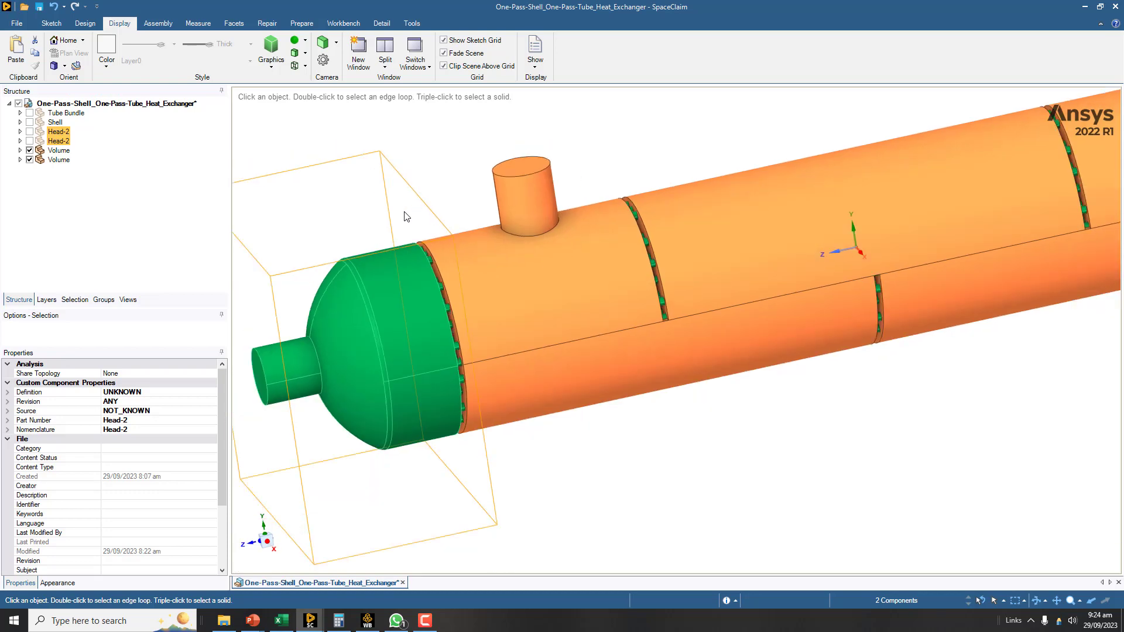
right_click(58, 131)
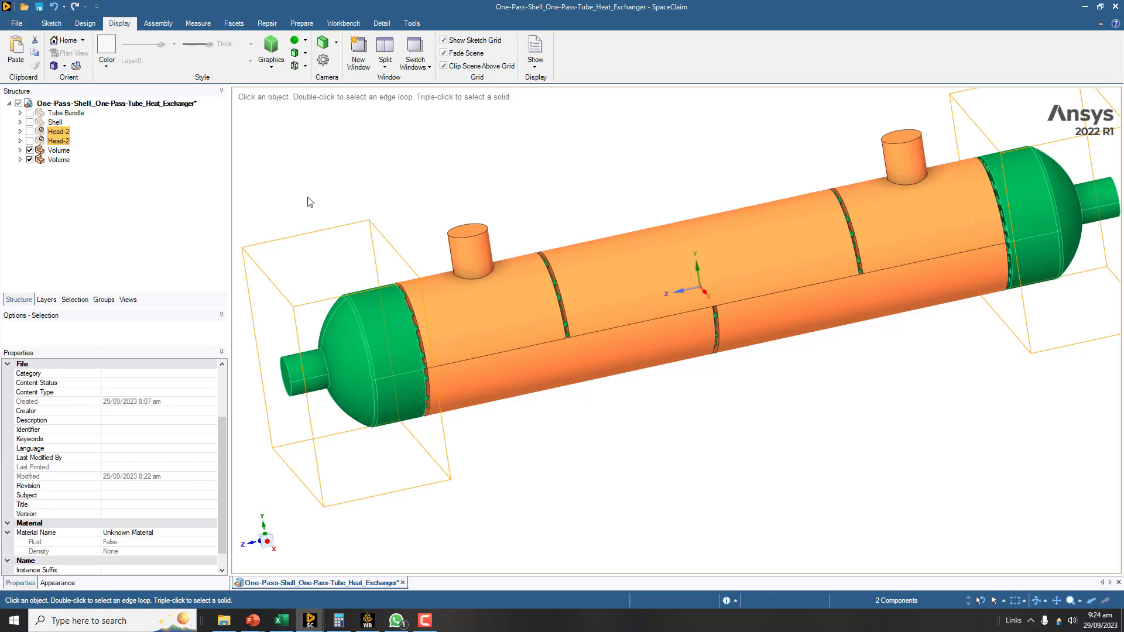
mouse_move(314, 210)
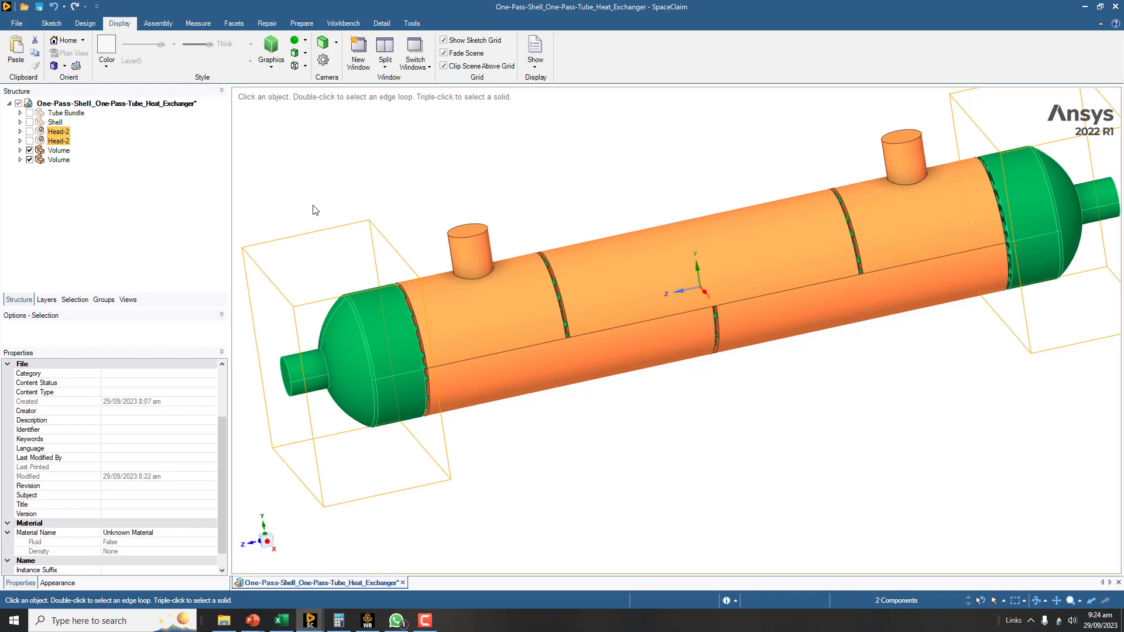
click(29, 122)
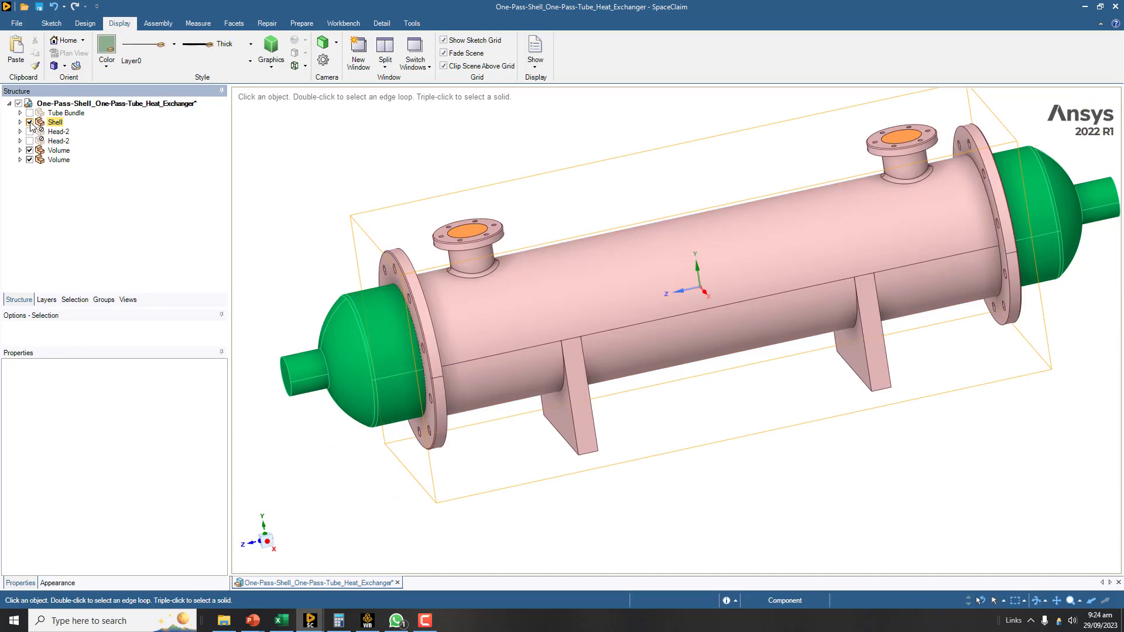
right_click(54, 121)
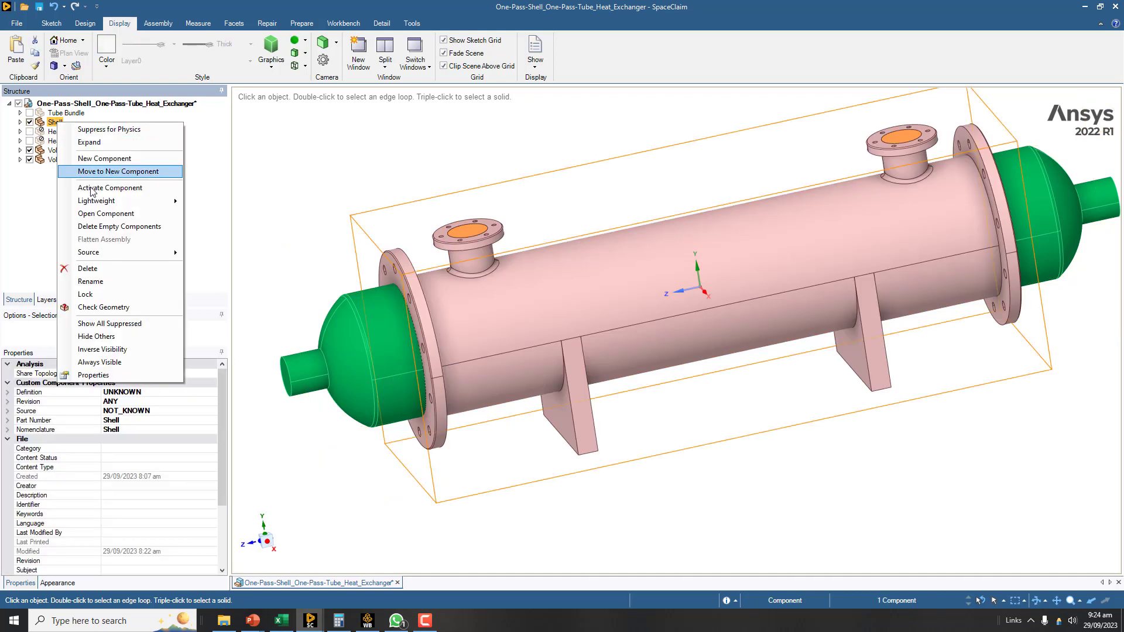
mouse_move(111, 142)
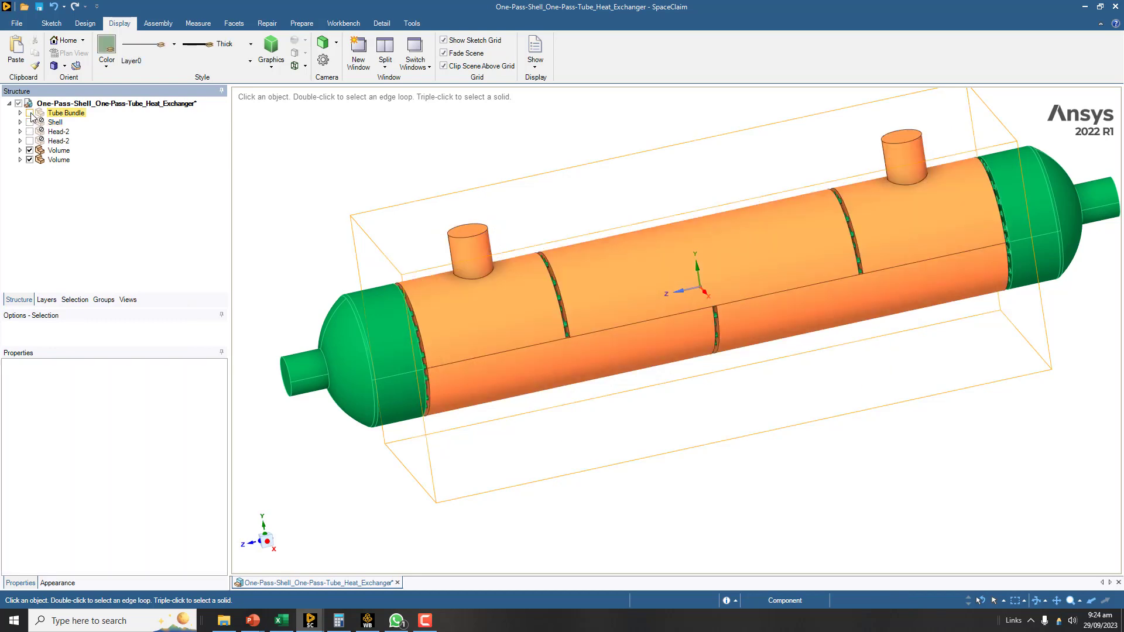
- Show only the Tube Bundle, list its individual bodies, and clear the bundle selection
click(59, 160)
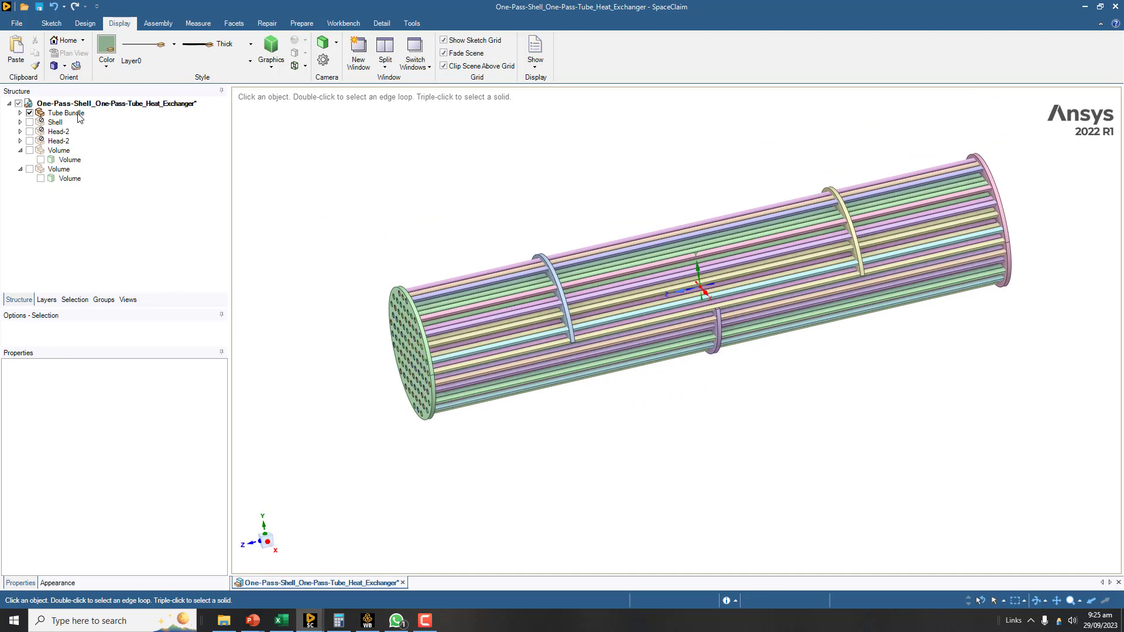
right_click(64, 112)
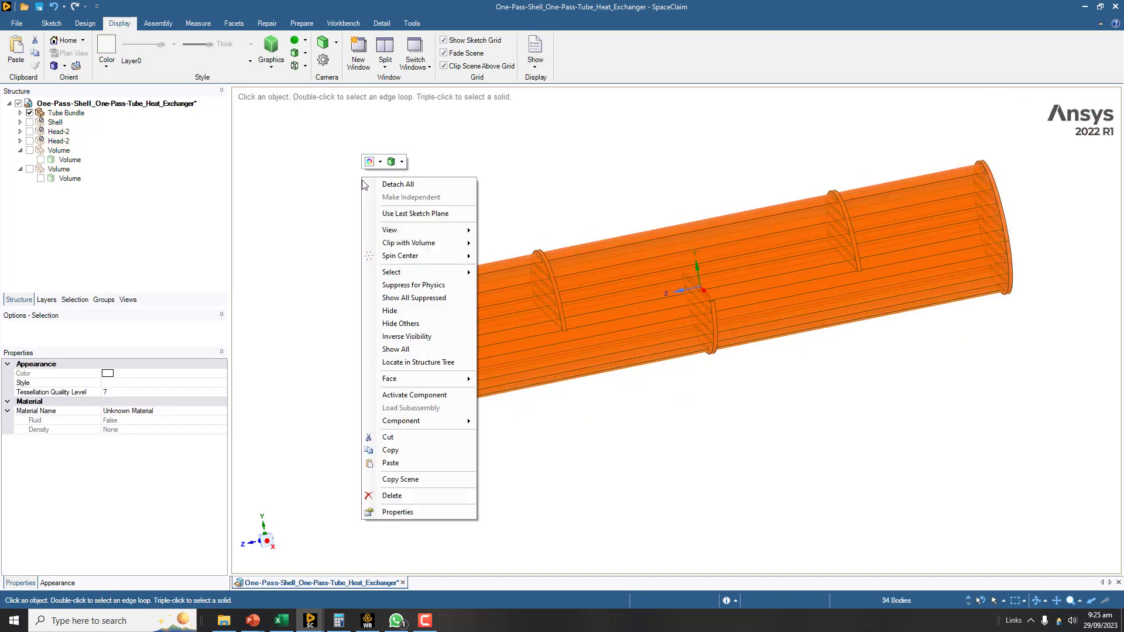
click(266, 335)
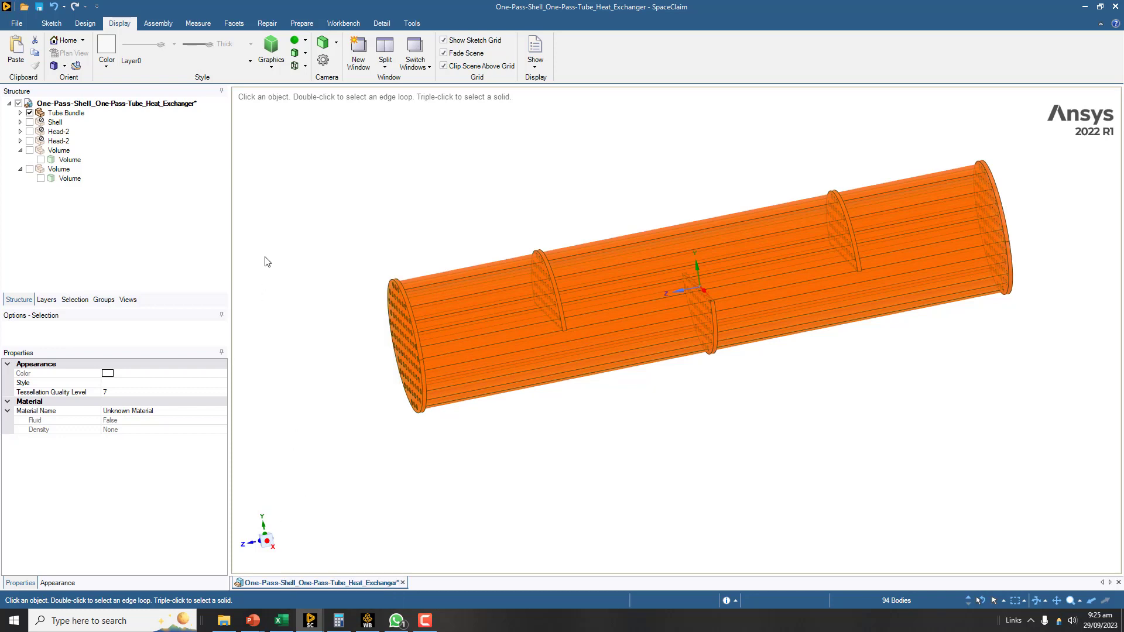
mouse_move(304, 254)
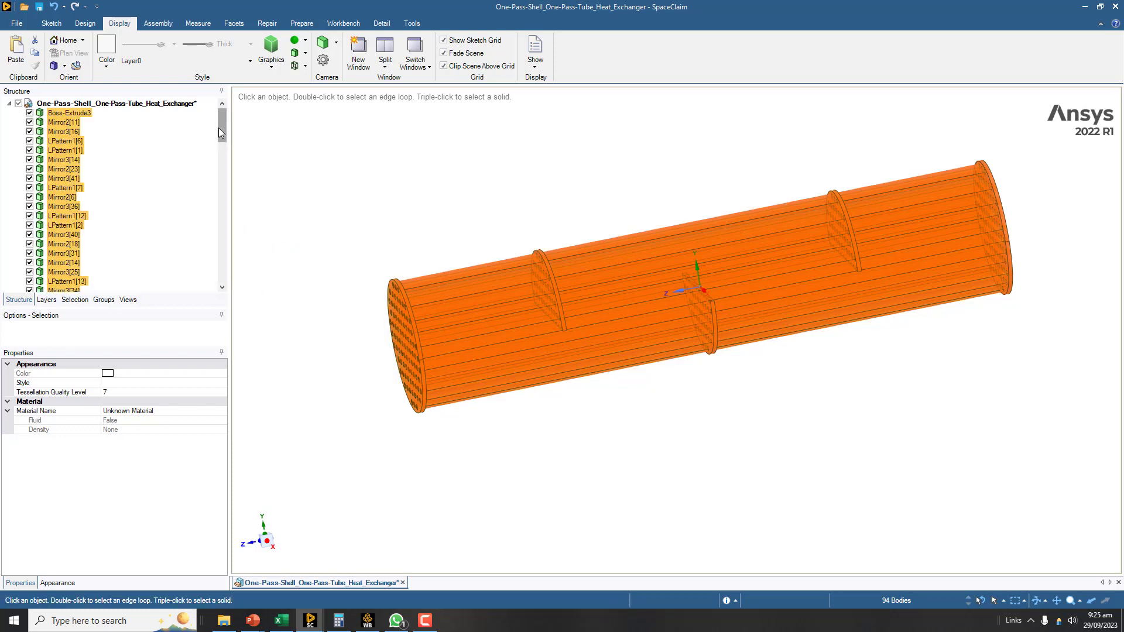
scroll(down, 3)
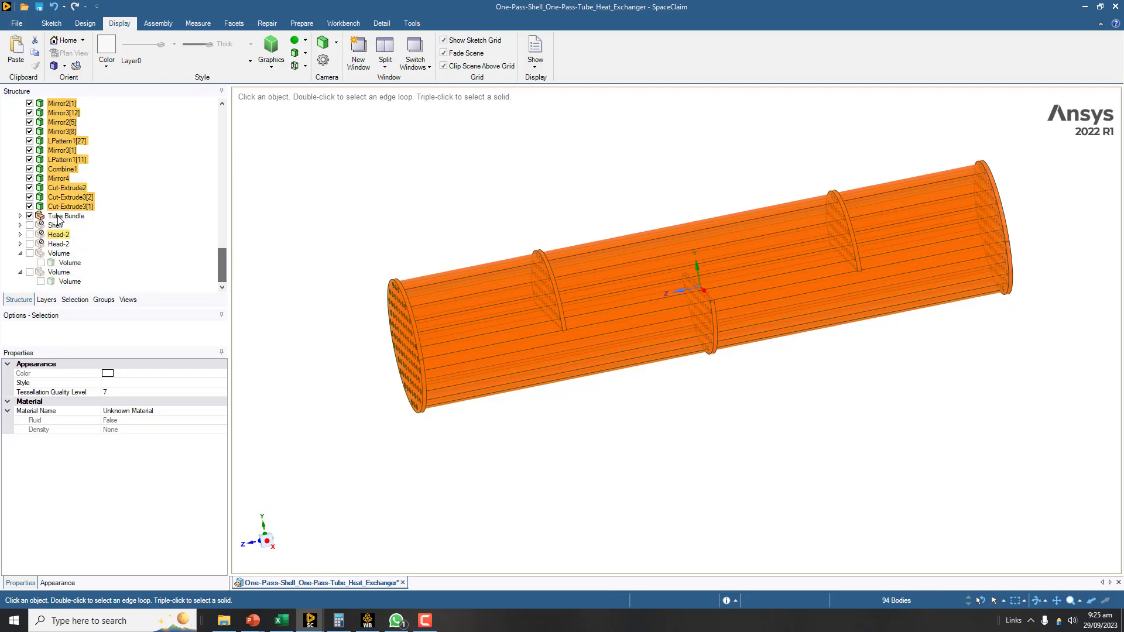
click(67, 216)
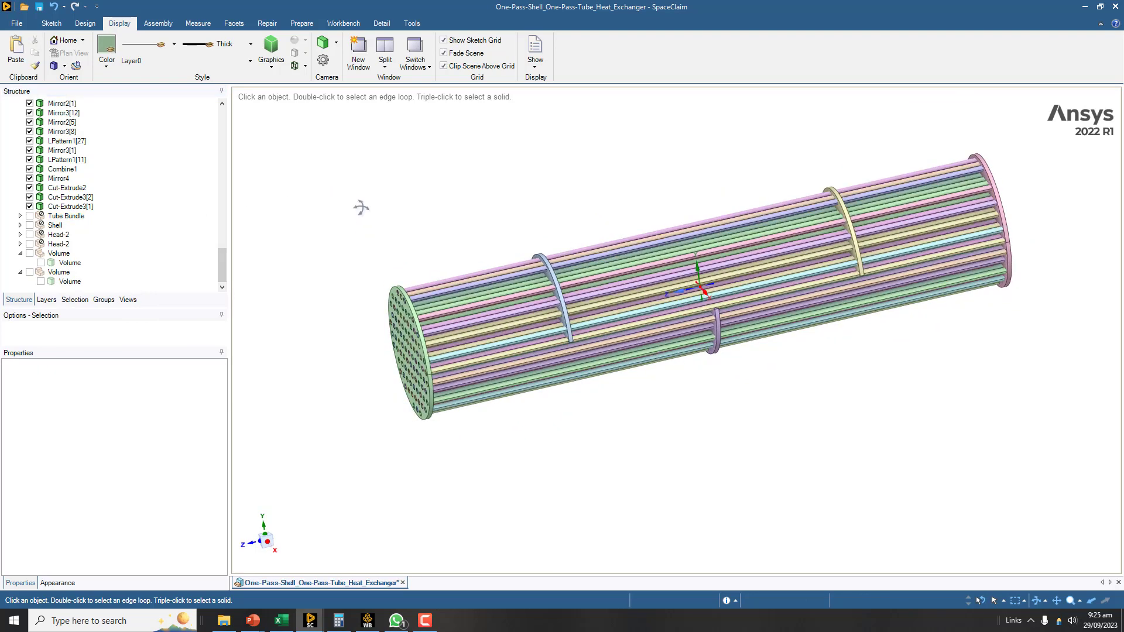
- Box-select the baffle and tube sheet bodies for deletion, then show the fluid volumes again
drag(312, 195, 466, 438)
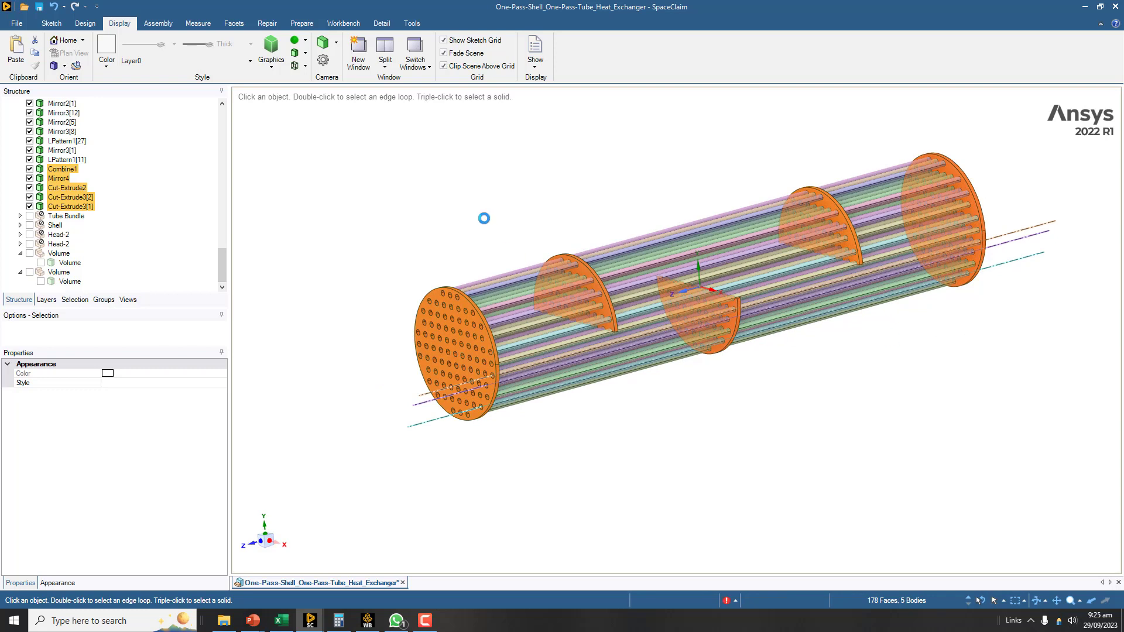
mouse_move(436, 242)
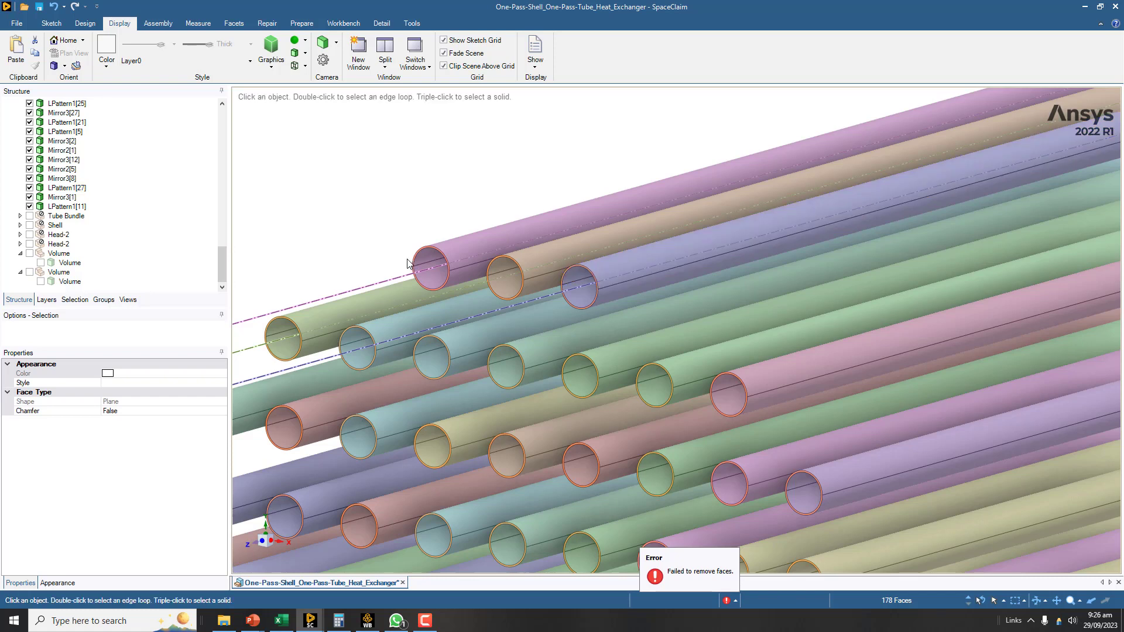
mouse_move(365, 245)
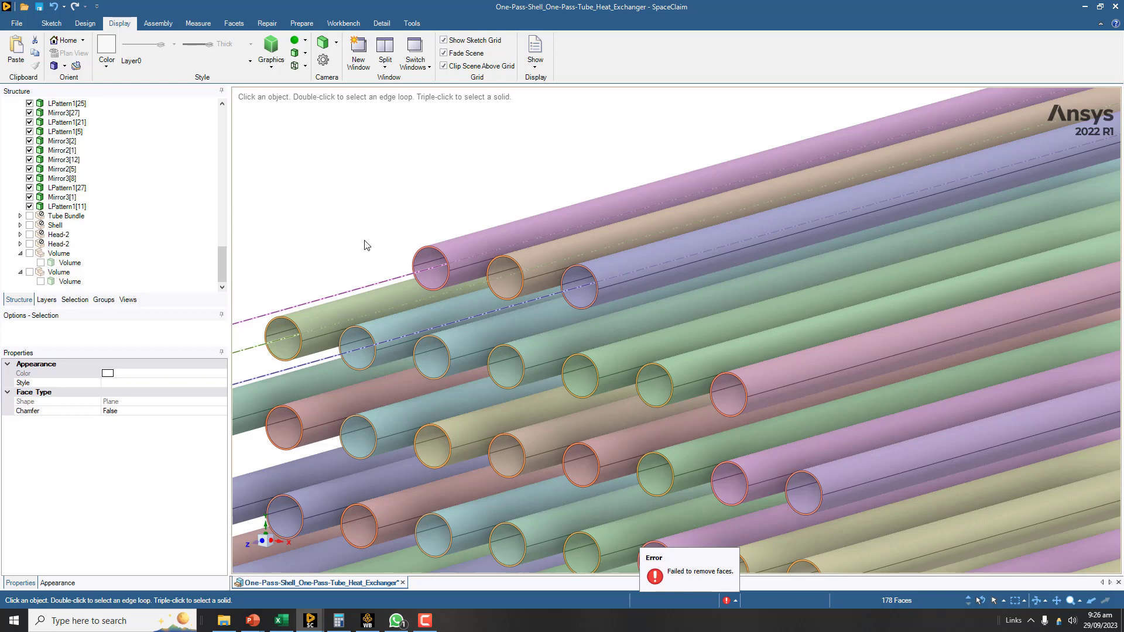
click(59, 253)
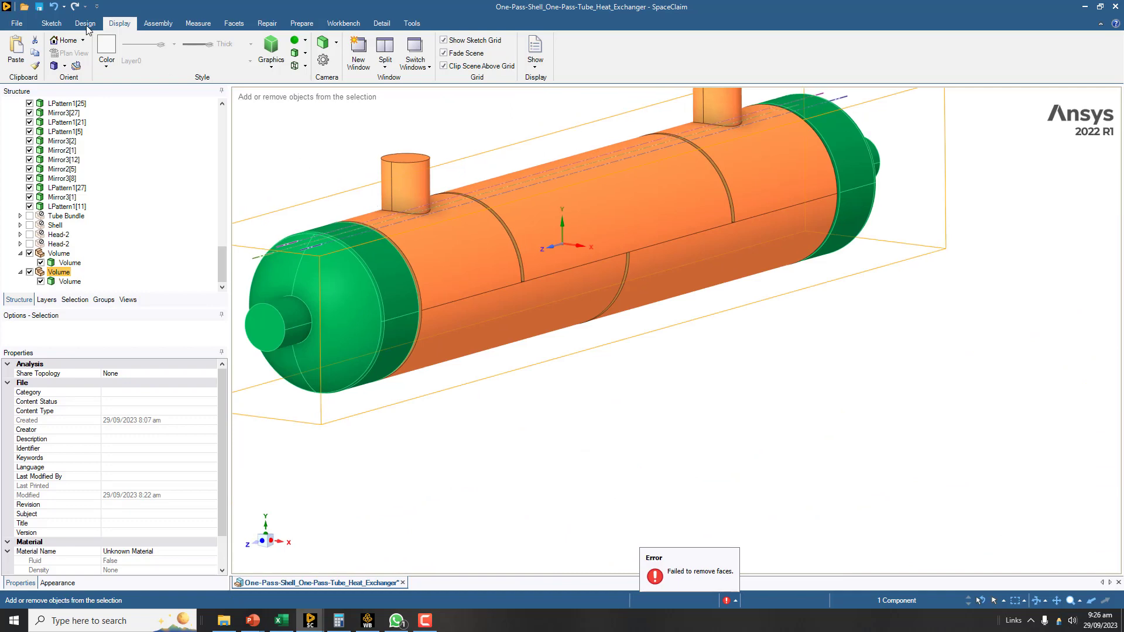
- Switch to the Design tools and pick a tube wall edge in the cross-section
click(84, 22)
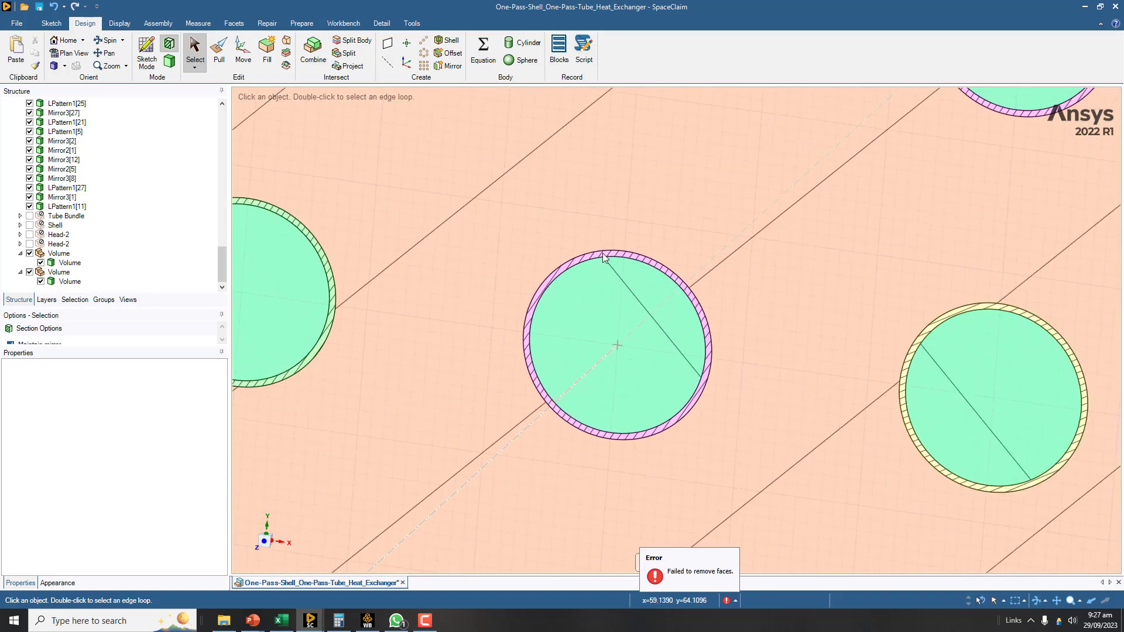
click(604, 252)
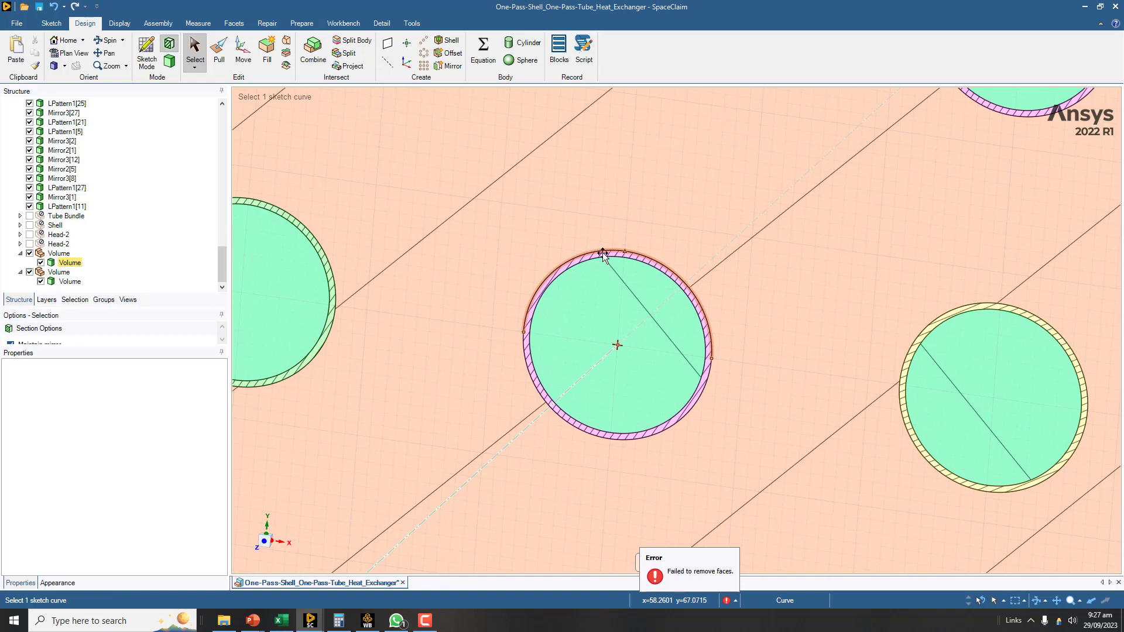